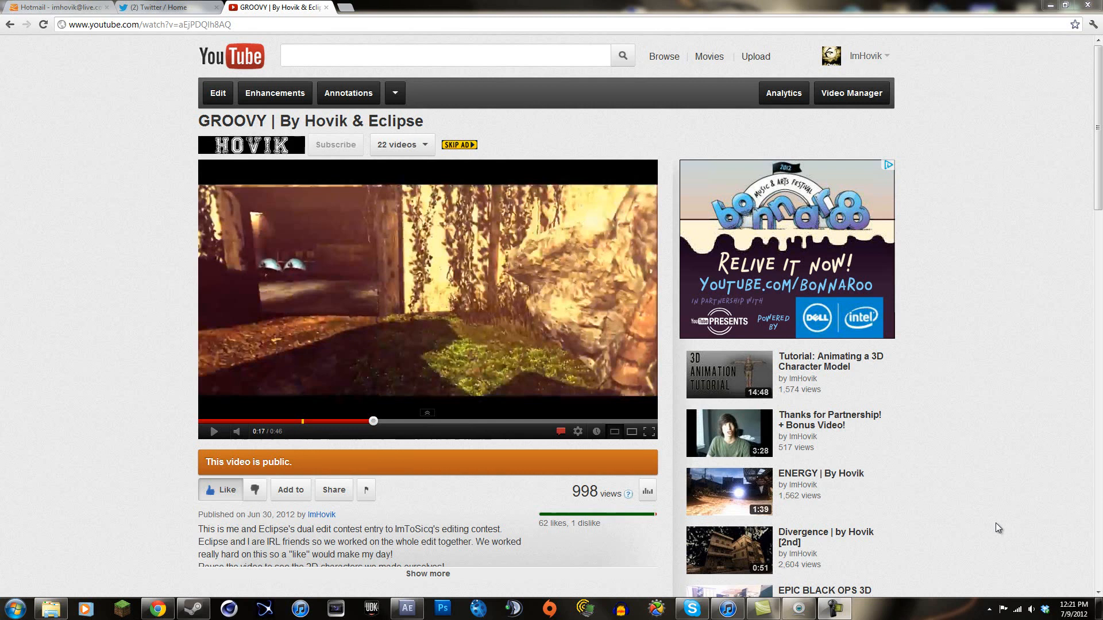
mouse_move(413, 273)
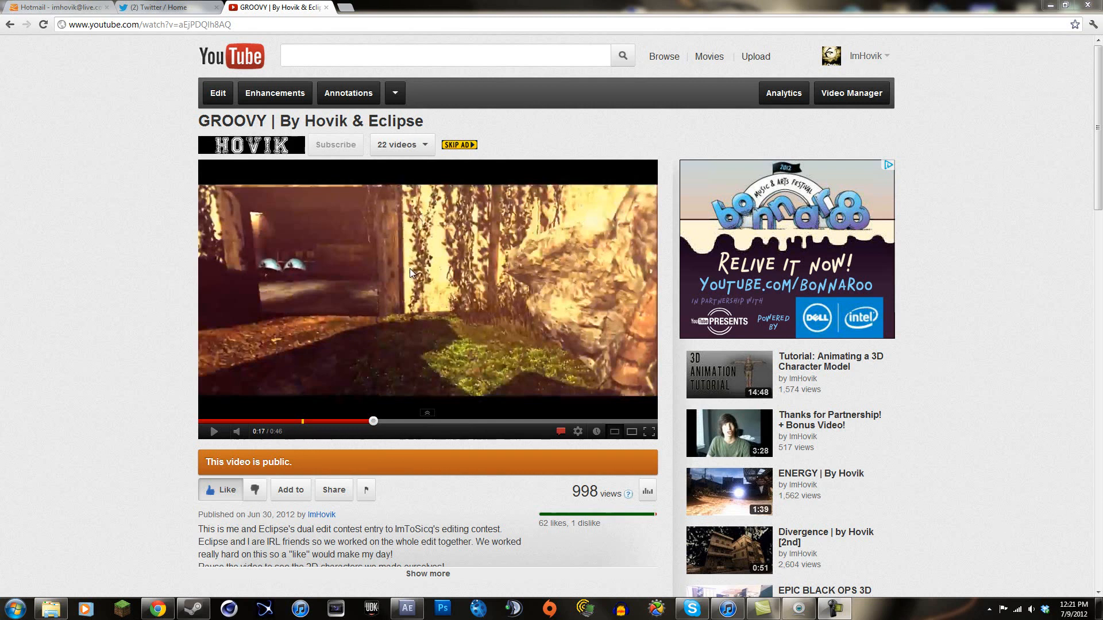
mouse_move(487, 313)
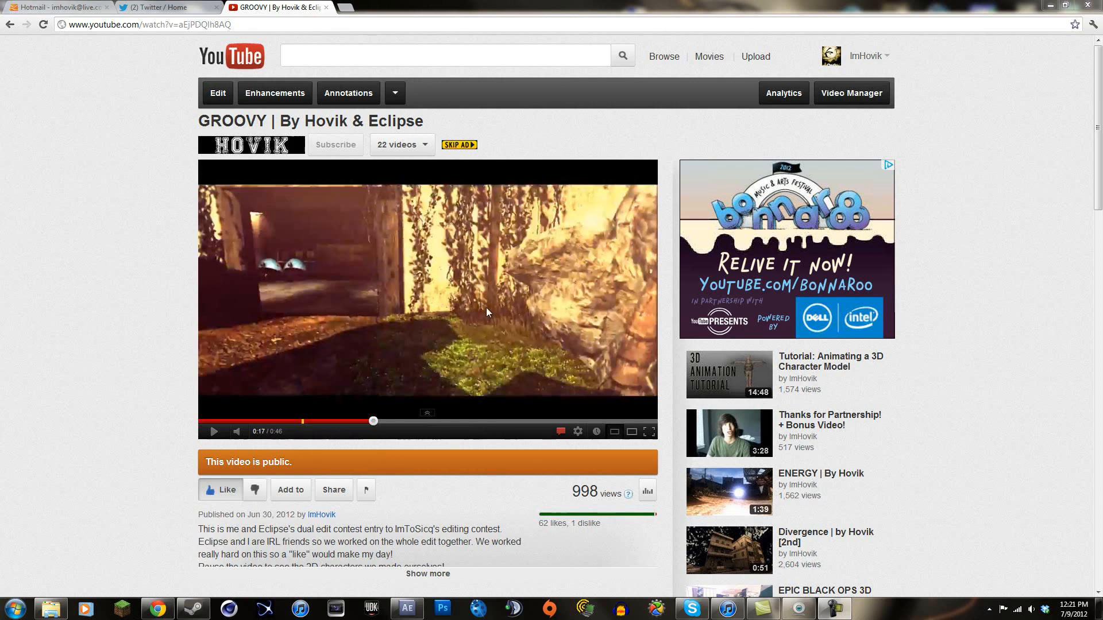
mouse_move(494, 337)
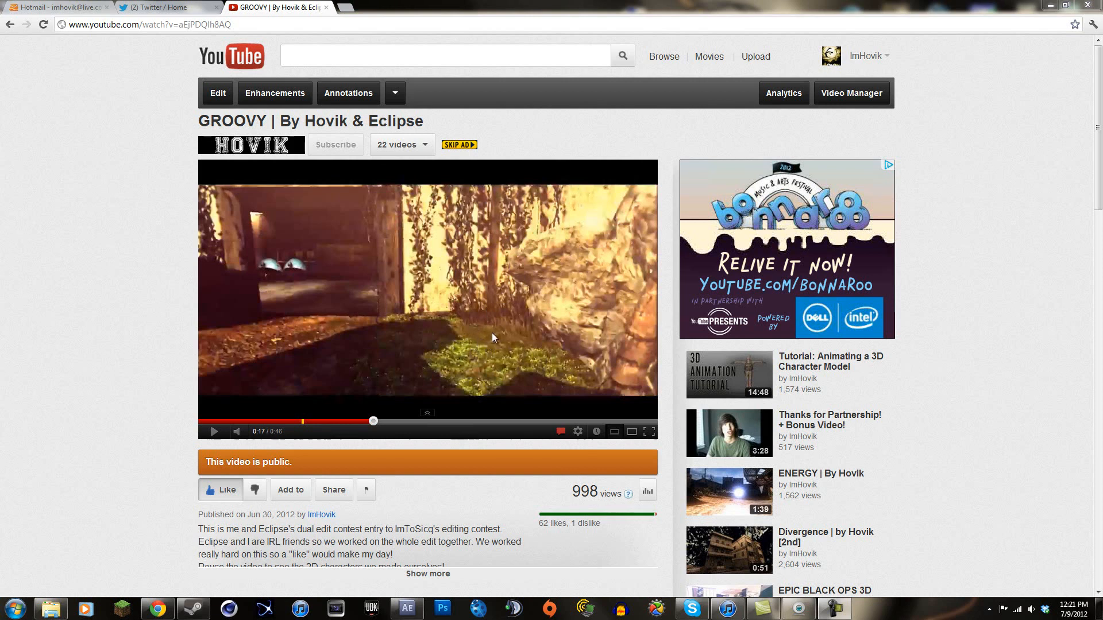
mouse_move(455, 371)
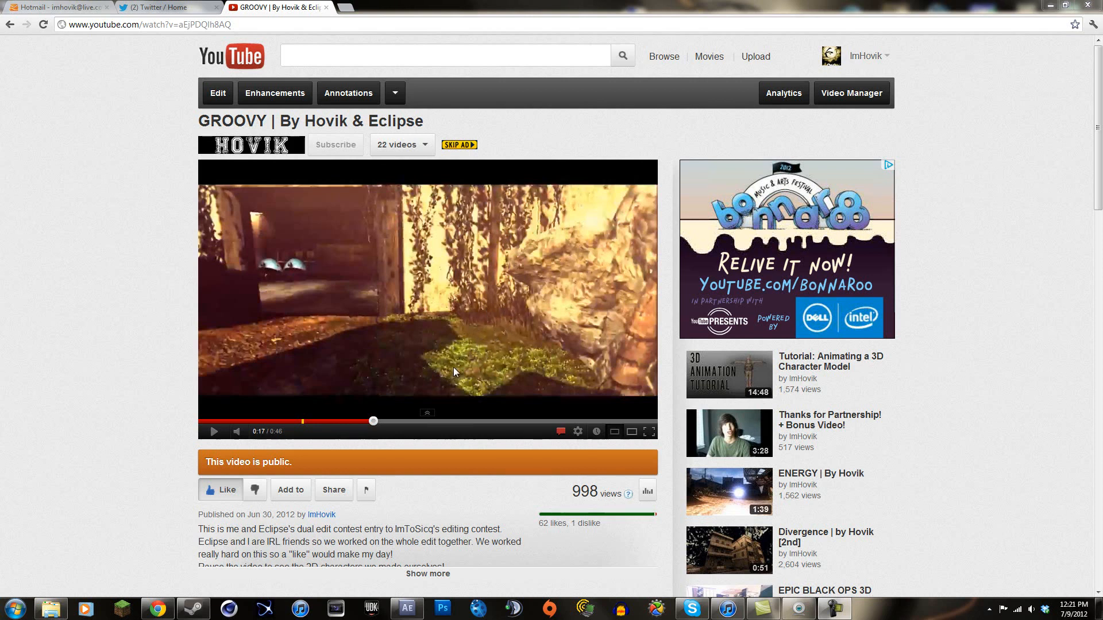
mouse_move(345, 318)
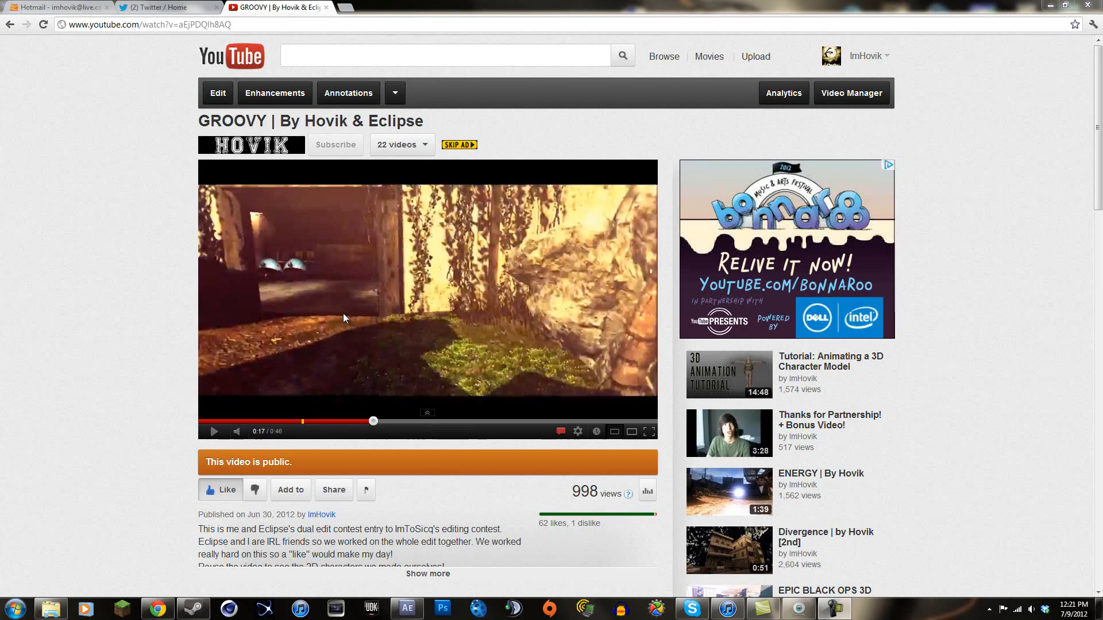
mouse_move(424, 311)
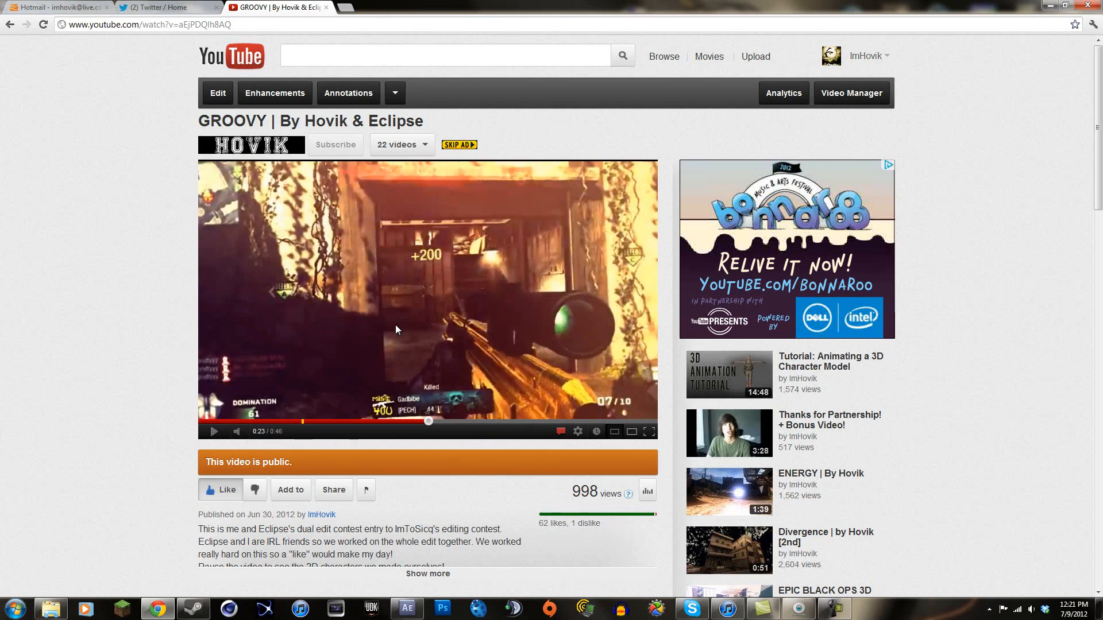
mouse_move(444, 330)
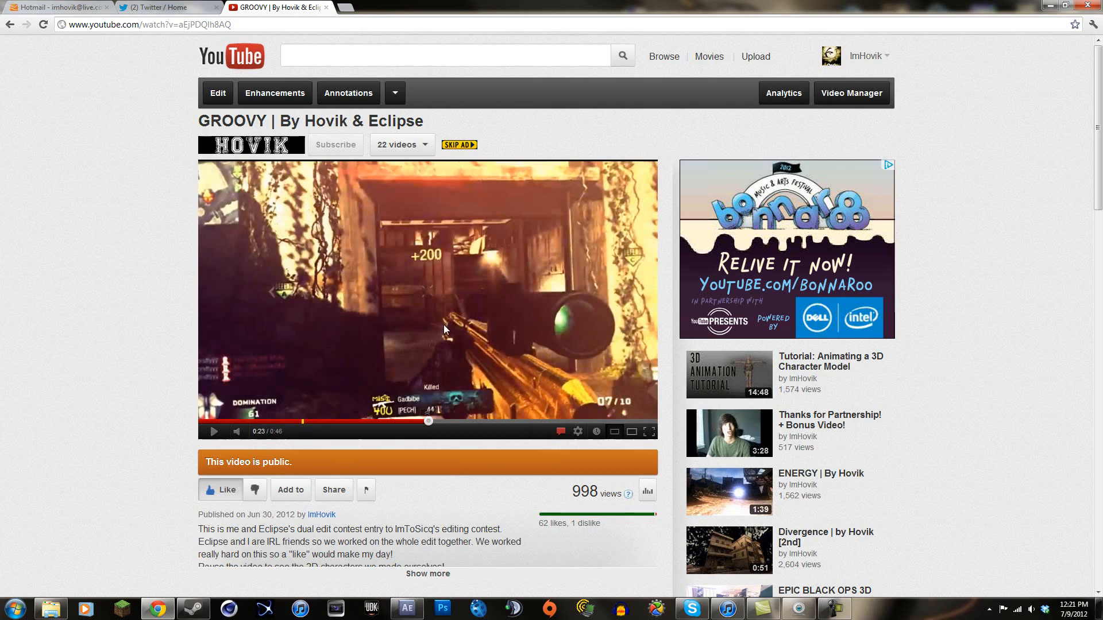
mouse_move(321, 220)
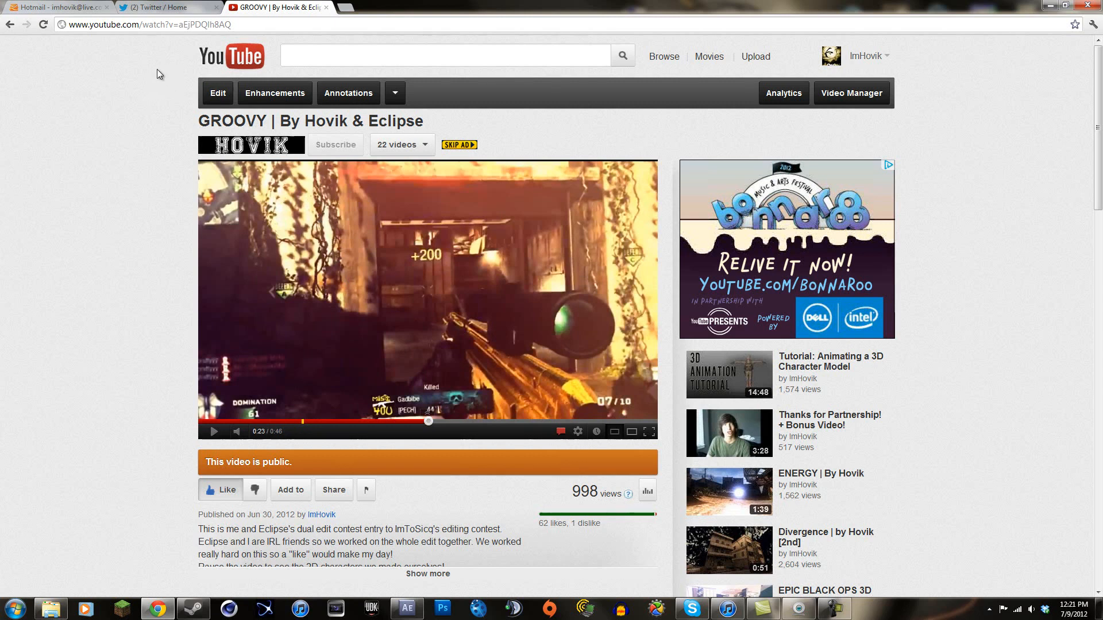
Switch from the GROOVY YouTube video to the Twitter home feed tab
left_click(161, 7)
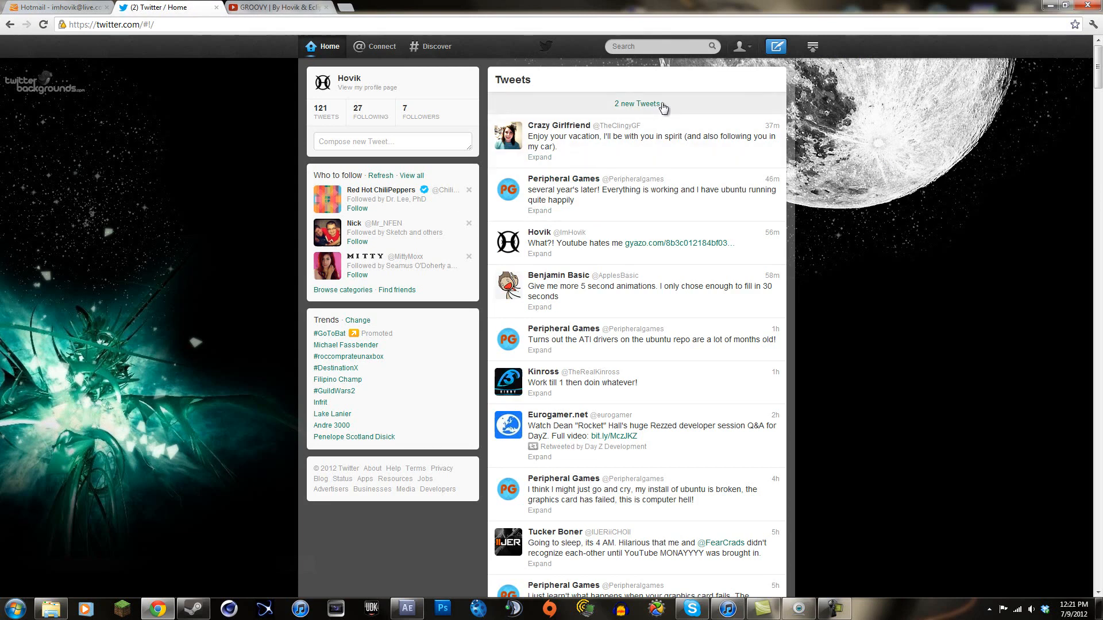
Bring After Effects back to the r700 quad feed composition
left_click(285, 6)
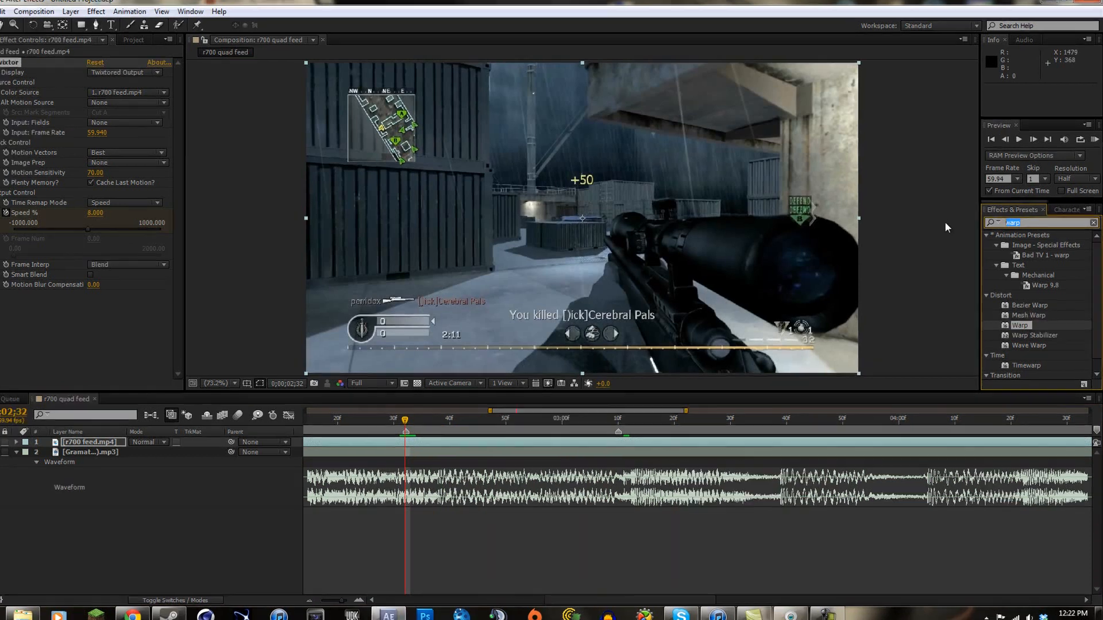
Find Turbulent Displace via 'turb' and apply it to the r700 feed layer
type("turbulen")
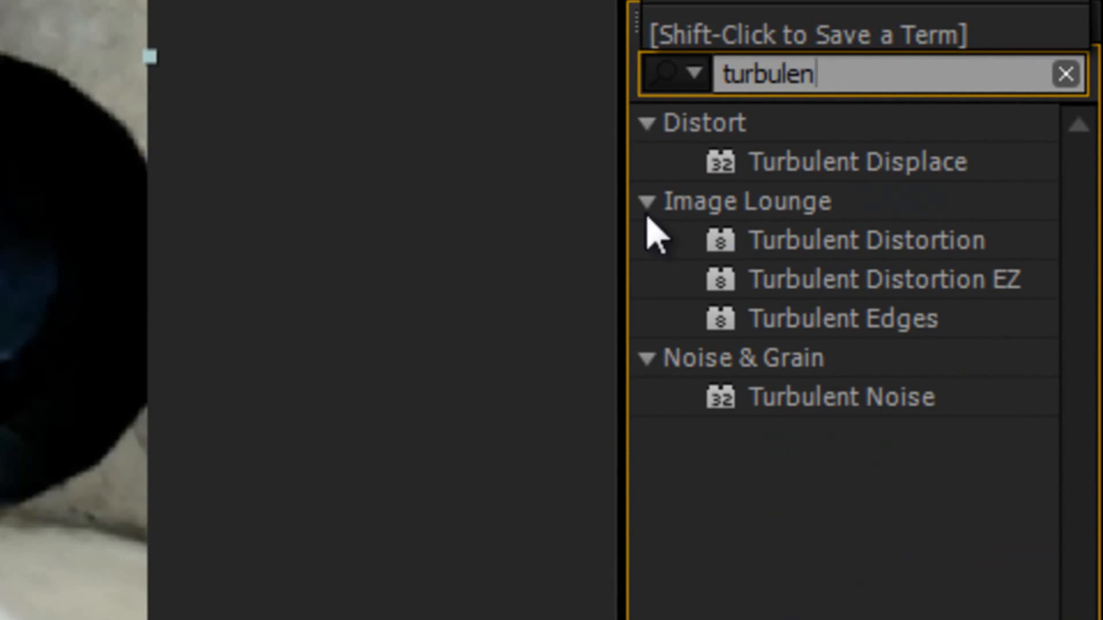
left_click(858, 161)
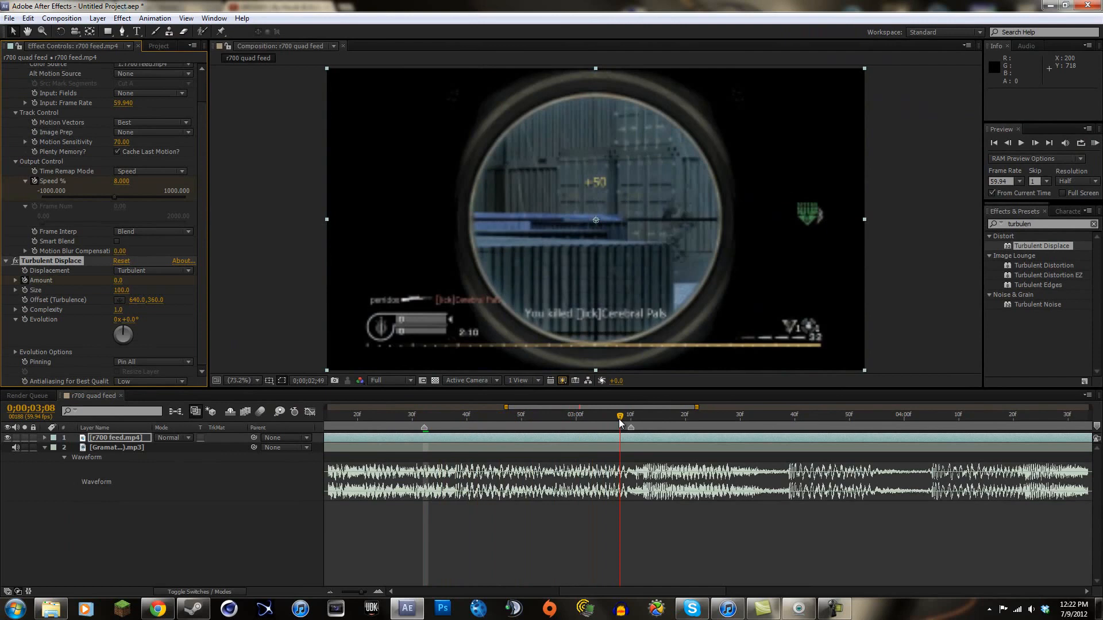
Raise Turbulent Displace Amount to about 19.4 while previewing along the clip
left_click_drag(619, 414, 603, 415)
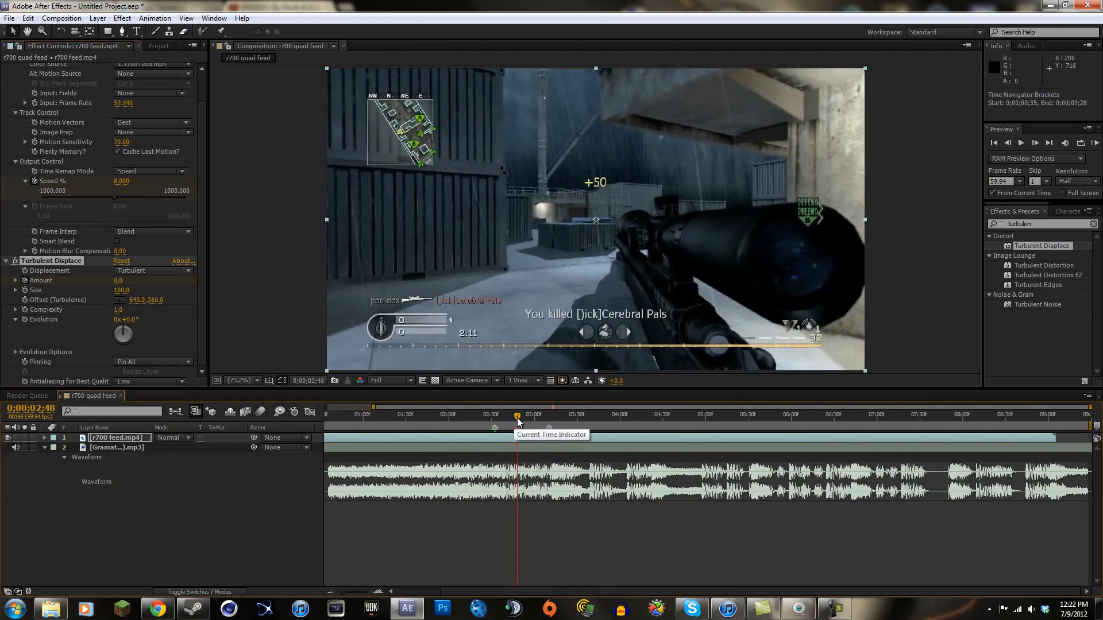
mouse_move(530, 428)
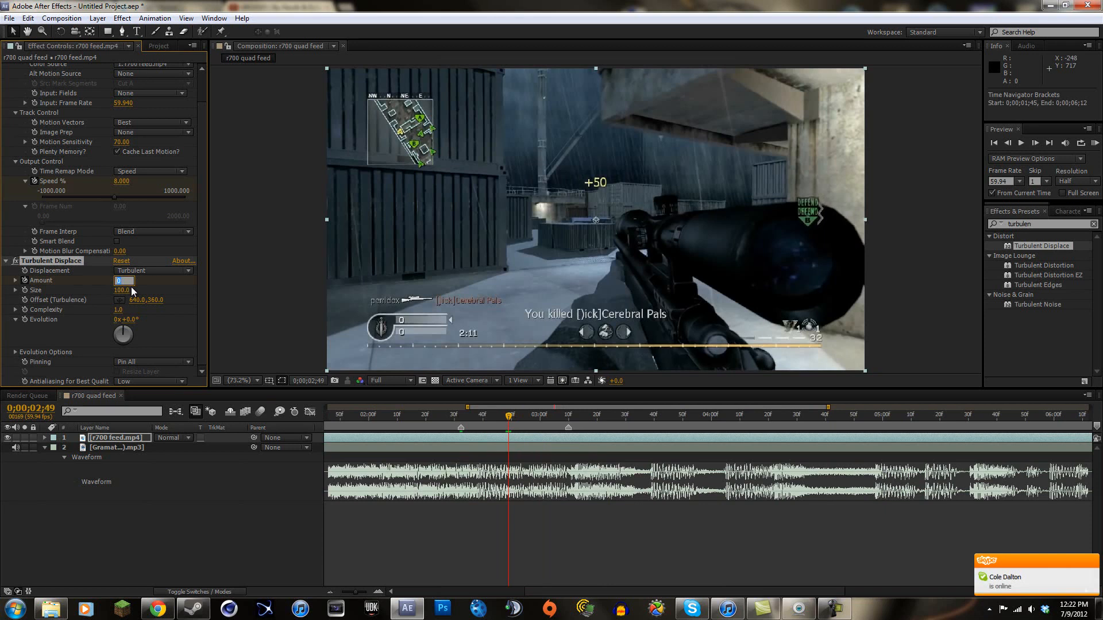
type("50")
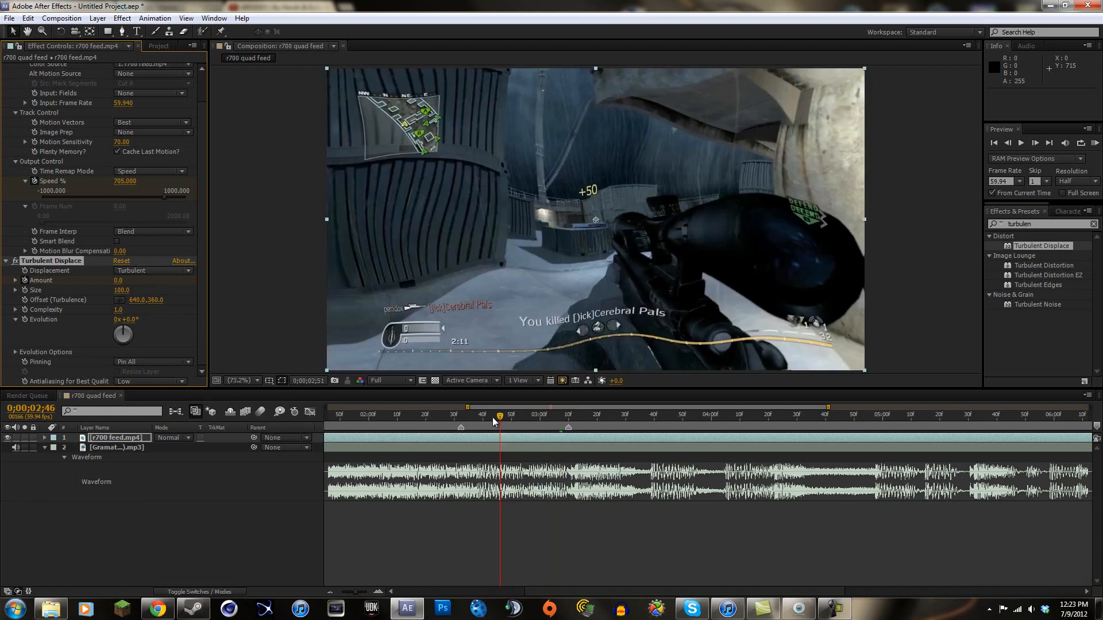
left_click(550, 416)
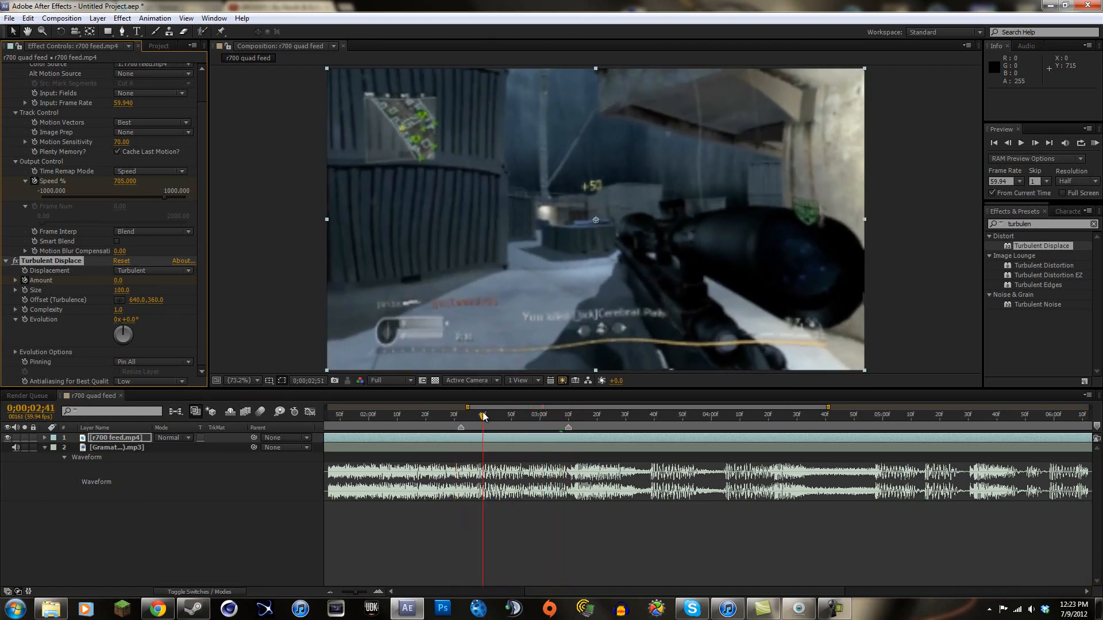
left_click_drag(483, 416, 463, 417)
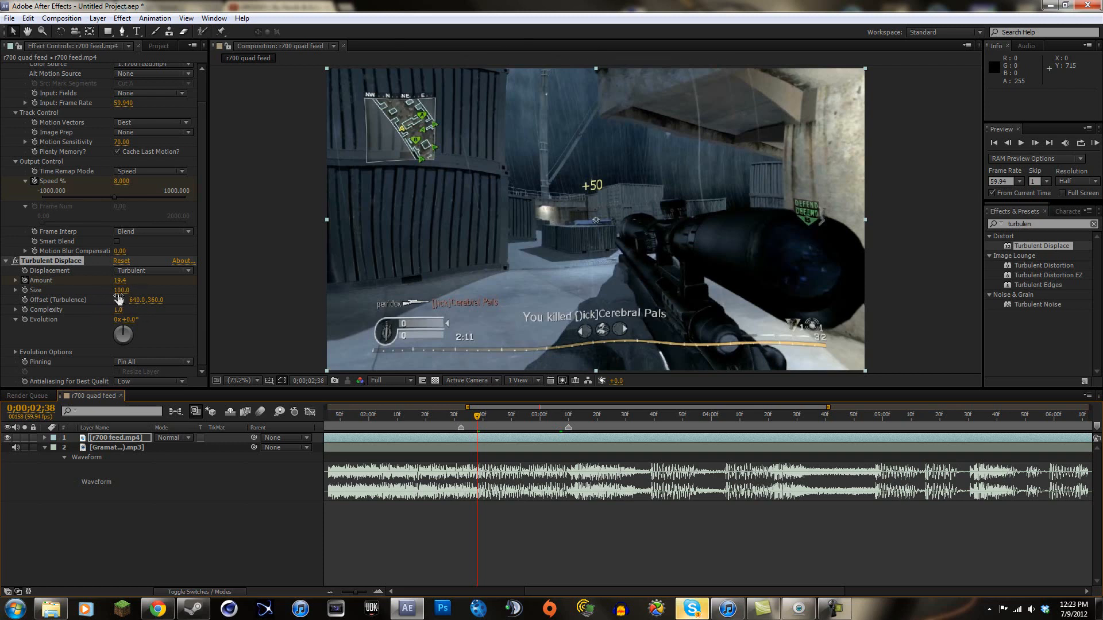
Settle Turbulent Displace at Amount about 15.2 and Size 161
left_click_drag(121, 289, 157, 289)
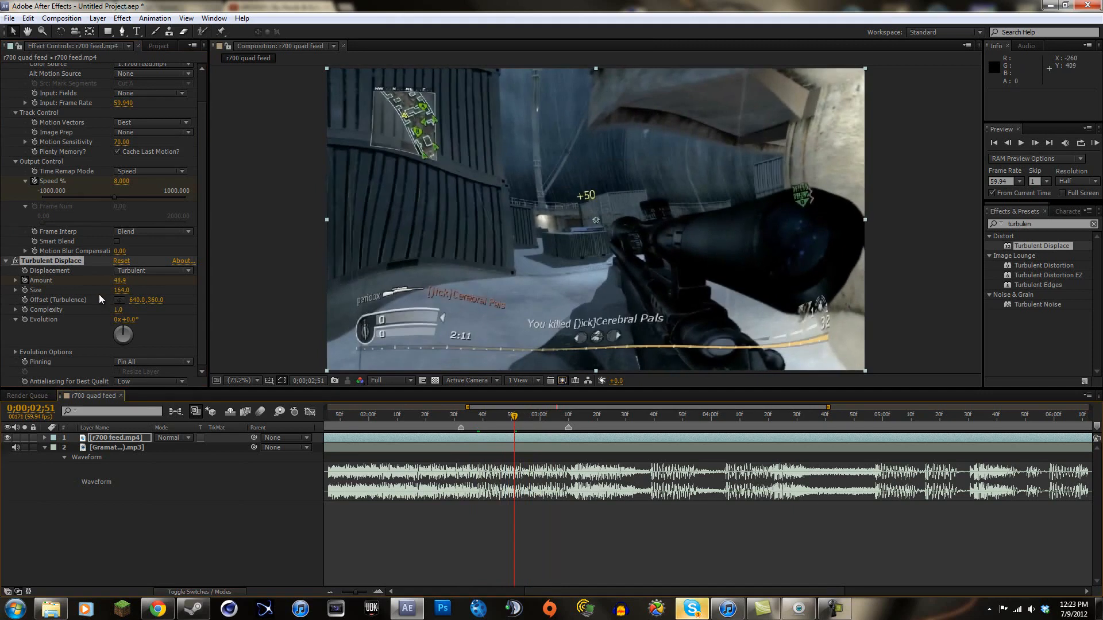
left_click_drag(120, 290, 125, 289)
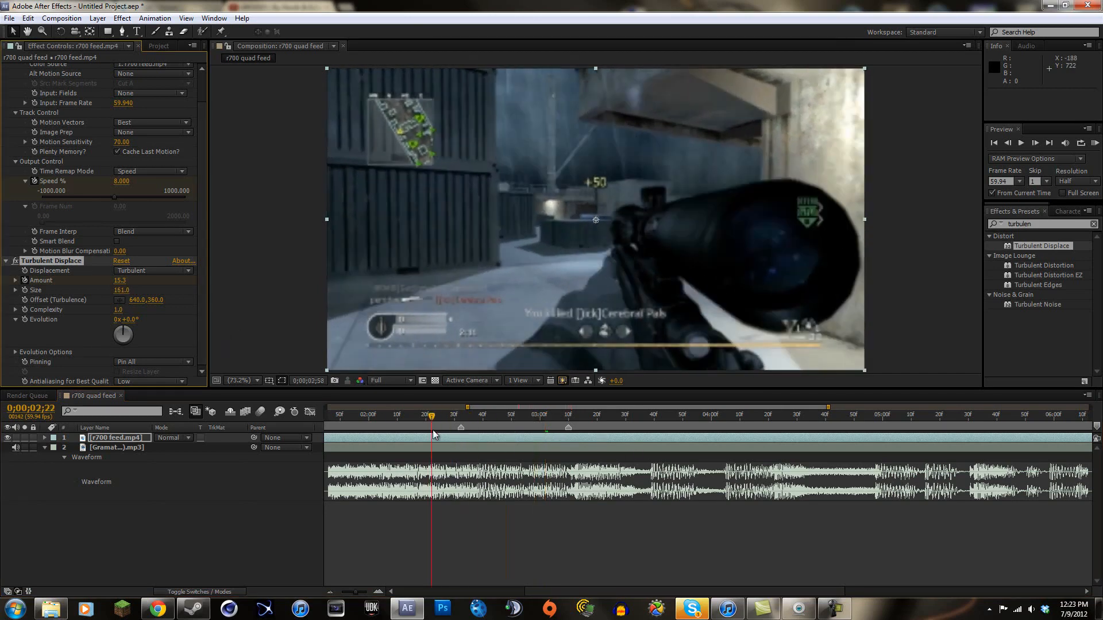
Keyframe Amount from 0 at 2:32 to 55 at 2:49 along with Offset, around the kill shot
left_click(571, 414)
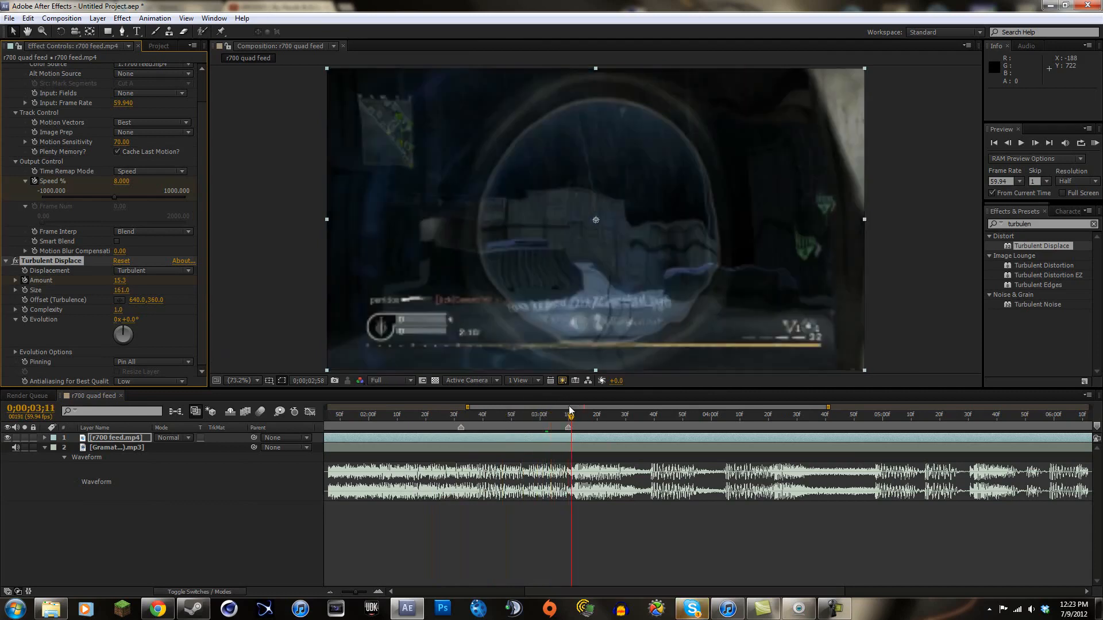
left_click(463, 414)
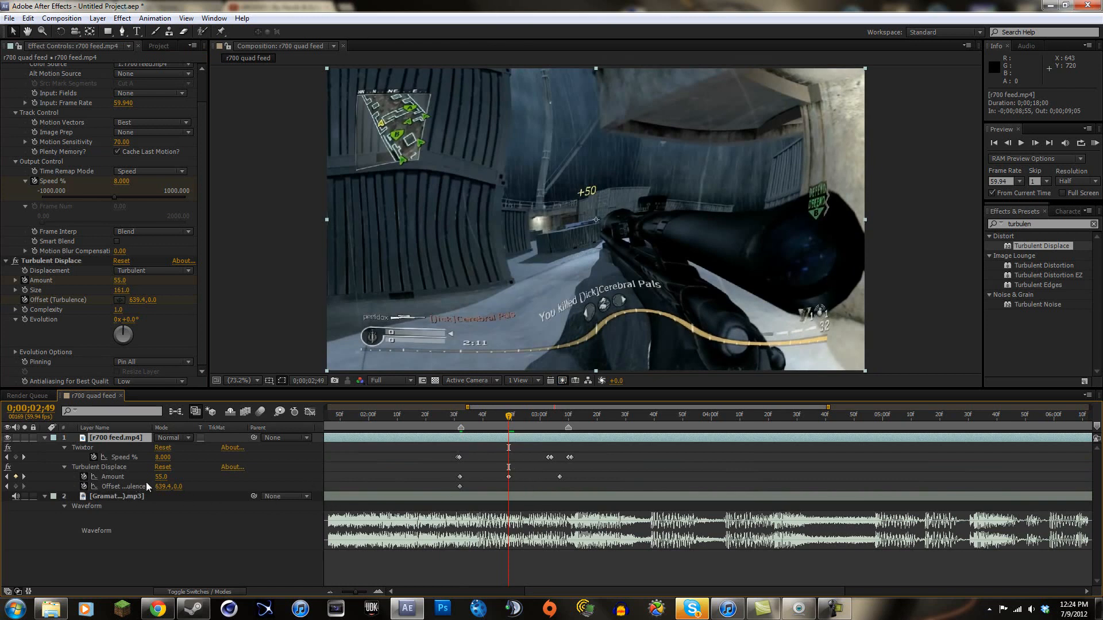
mouse_move(105, 300)
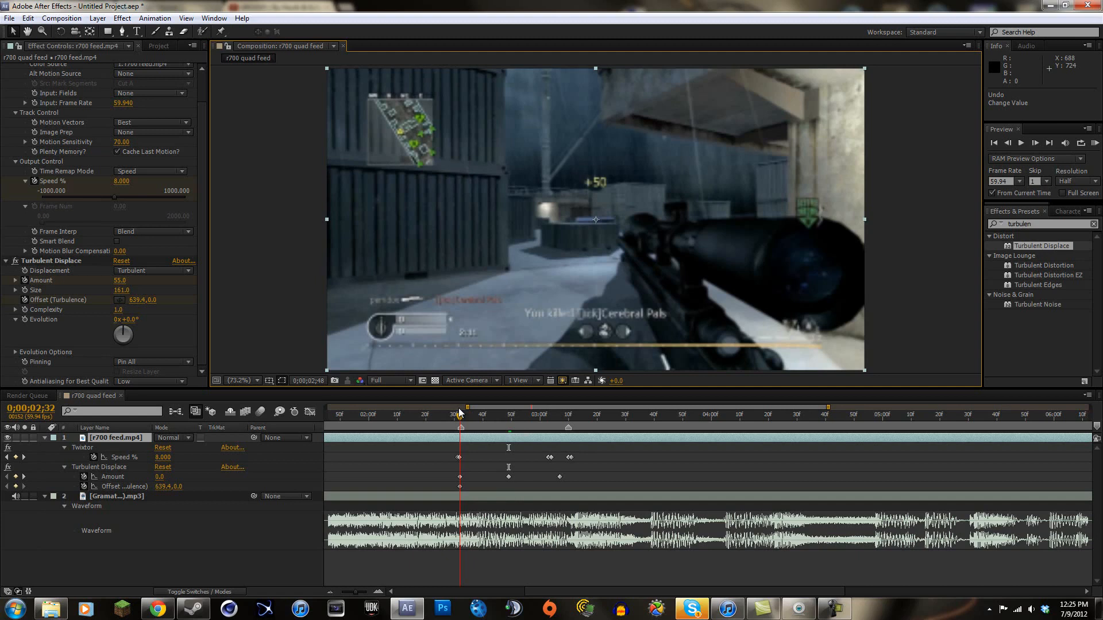
Add an Offset keyframe of 638.0, 718.6 near 3;07 so the distortion drifts
left_click(559, 414)
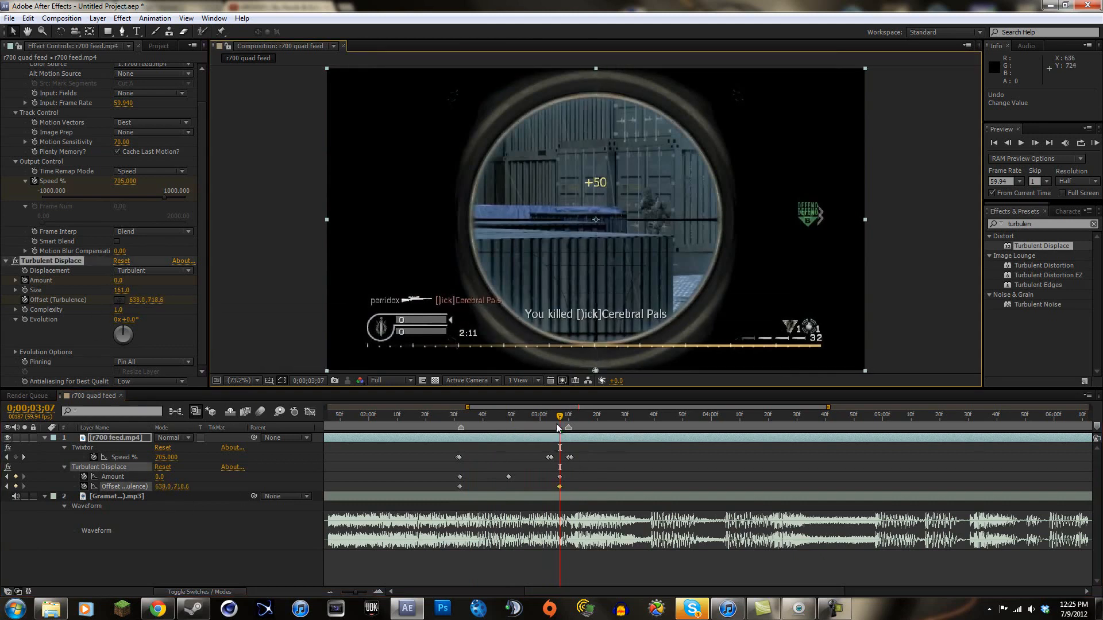
left_click(450, 414)
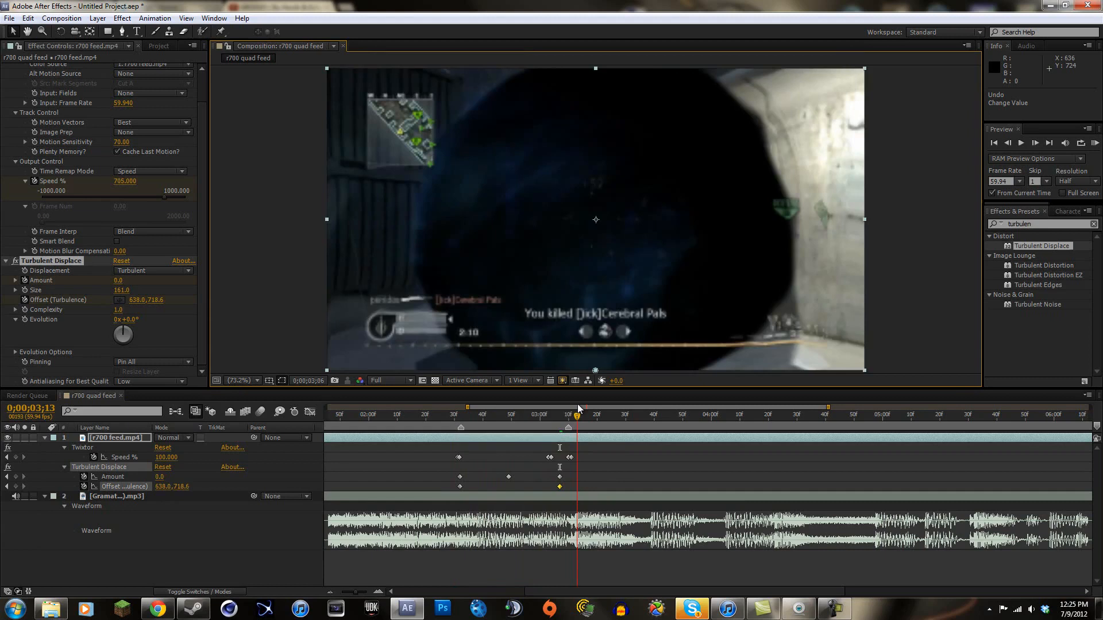
left_click(530, 414)
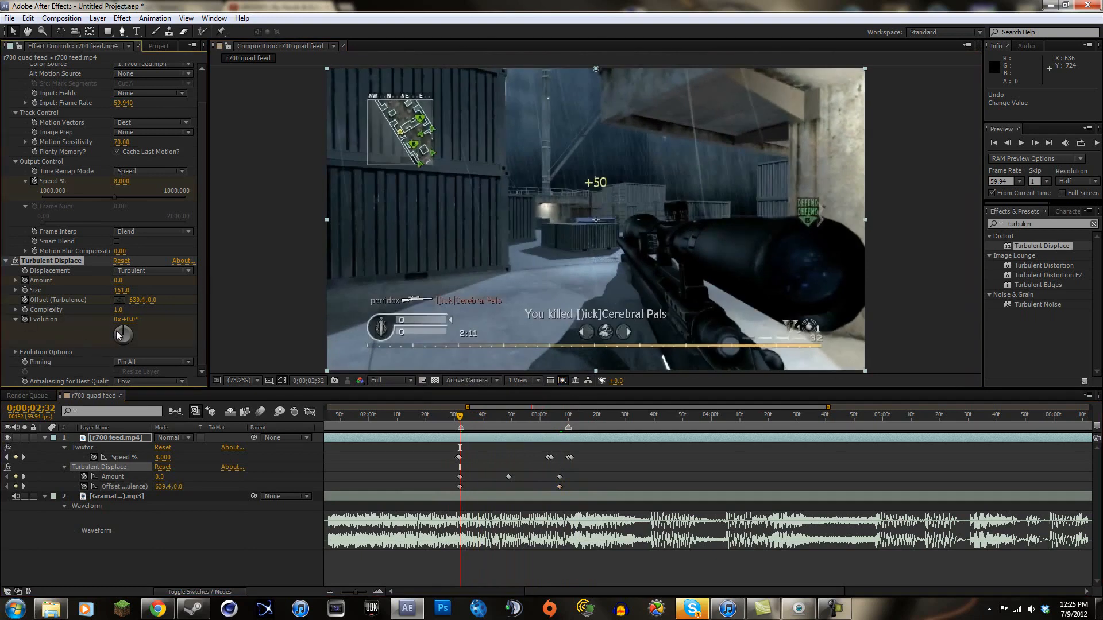
Turn Evolution up to 288° at 3;07 and preview the warped frame near 2;51
left_click(560, 415)
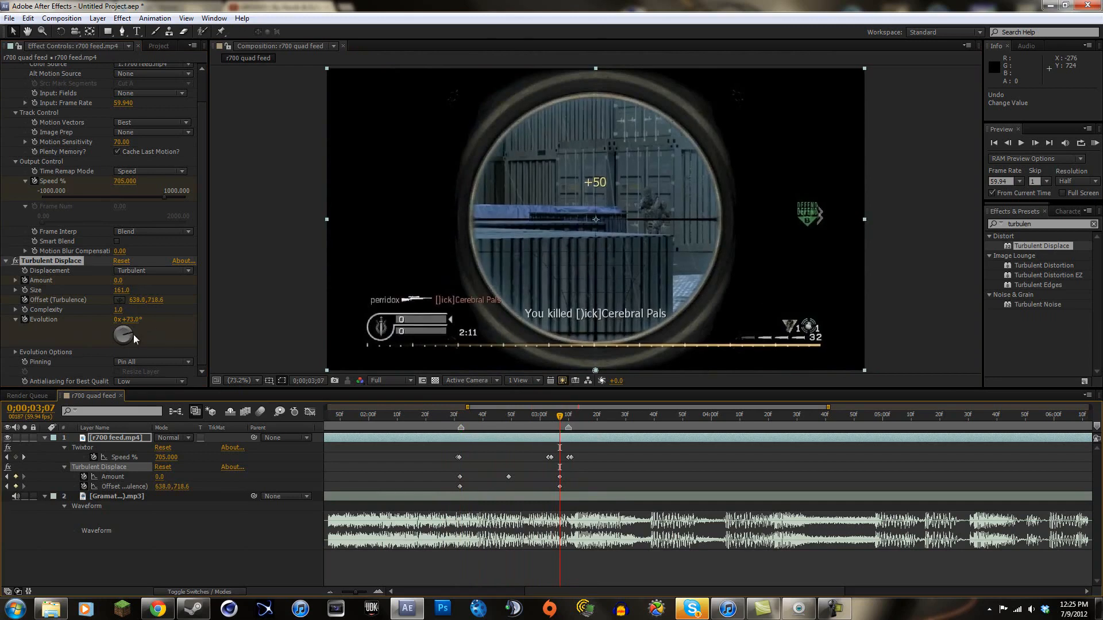
left_click_drag(133, 336, 92, 330)
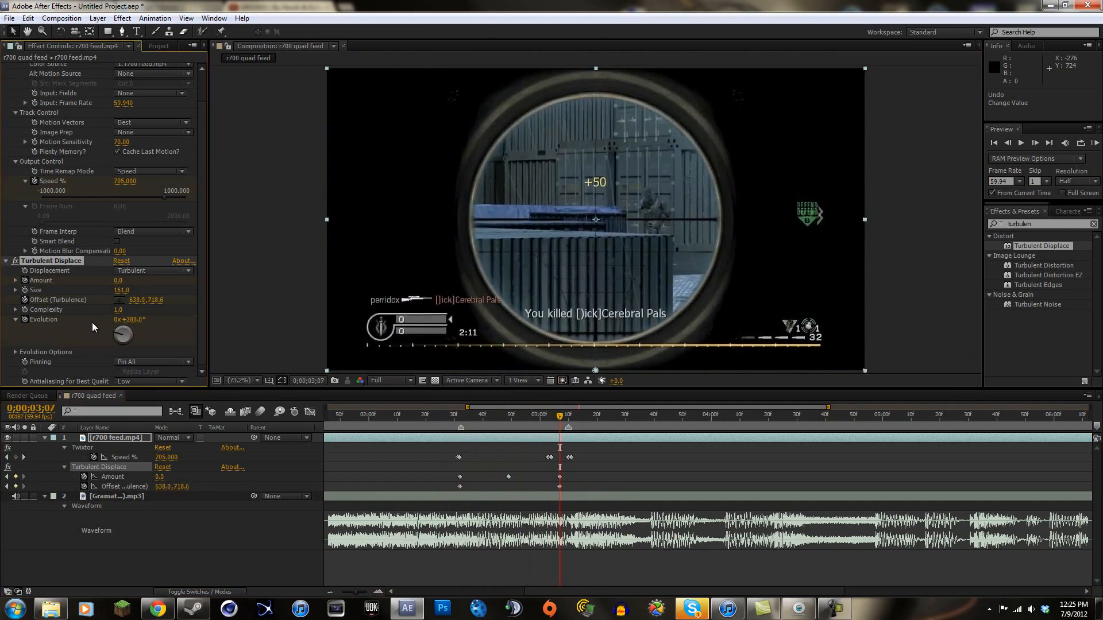
left_click(441, 415)
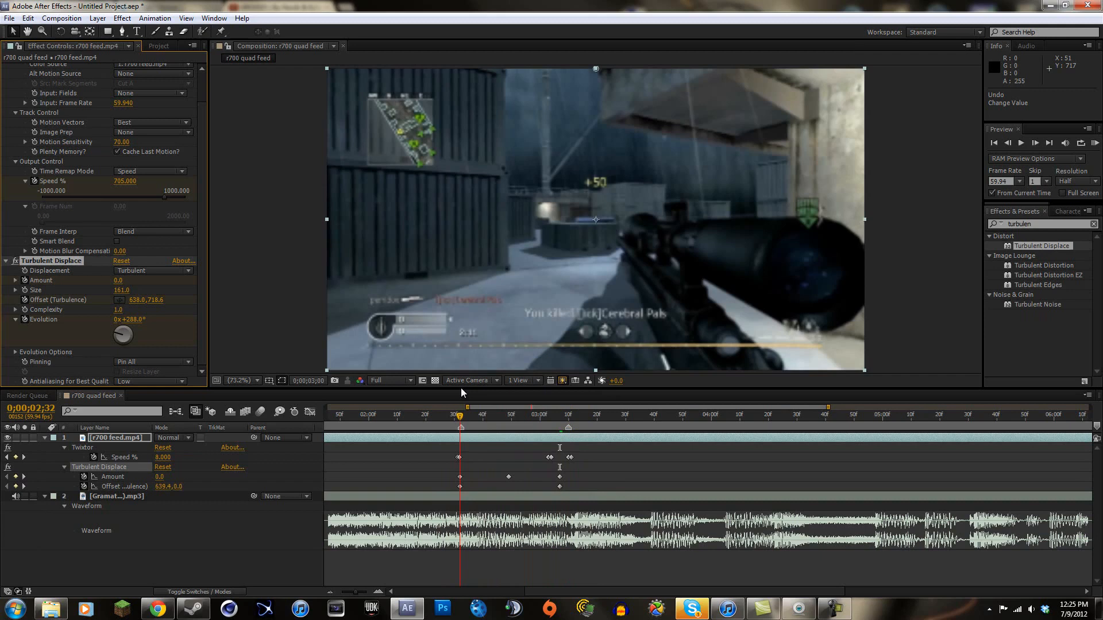
left_click(531, 416)
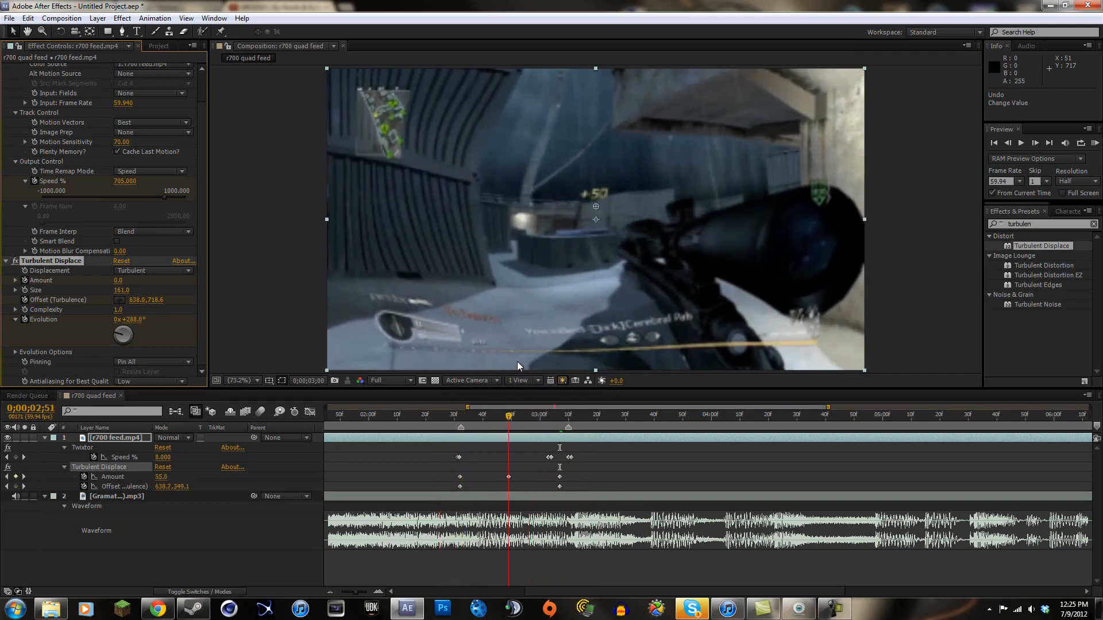
left_click(538, 416)
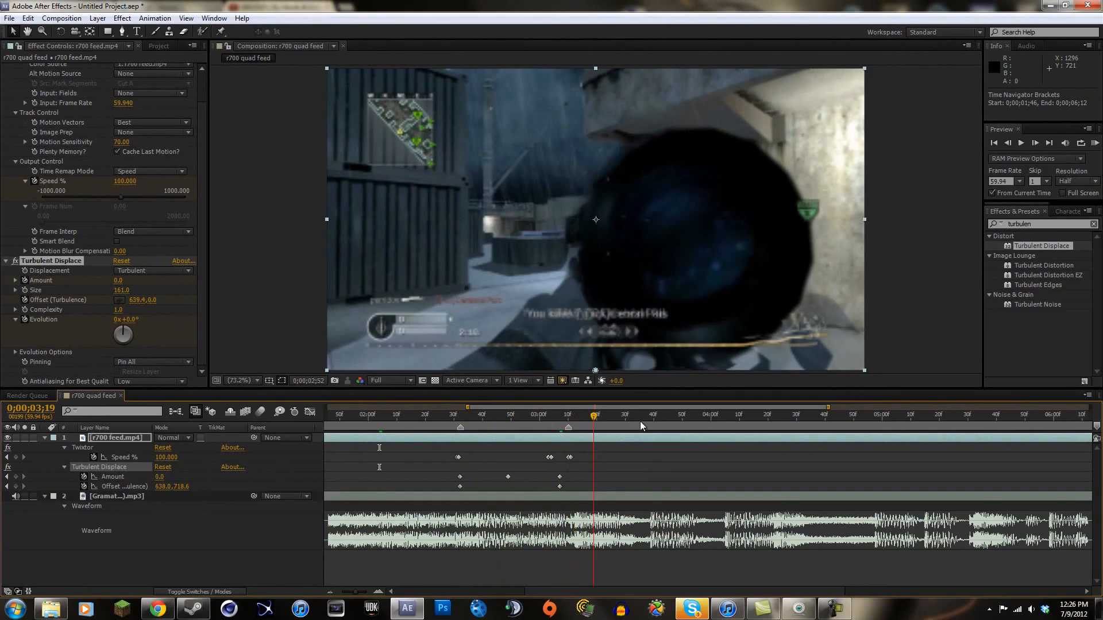
left_click(529, 415)
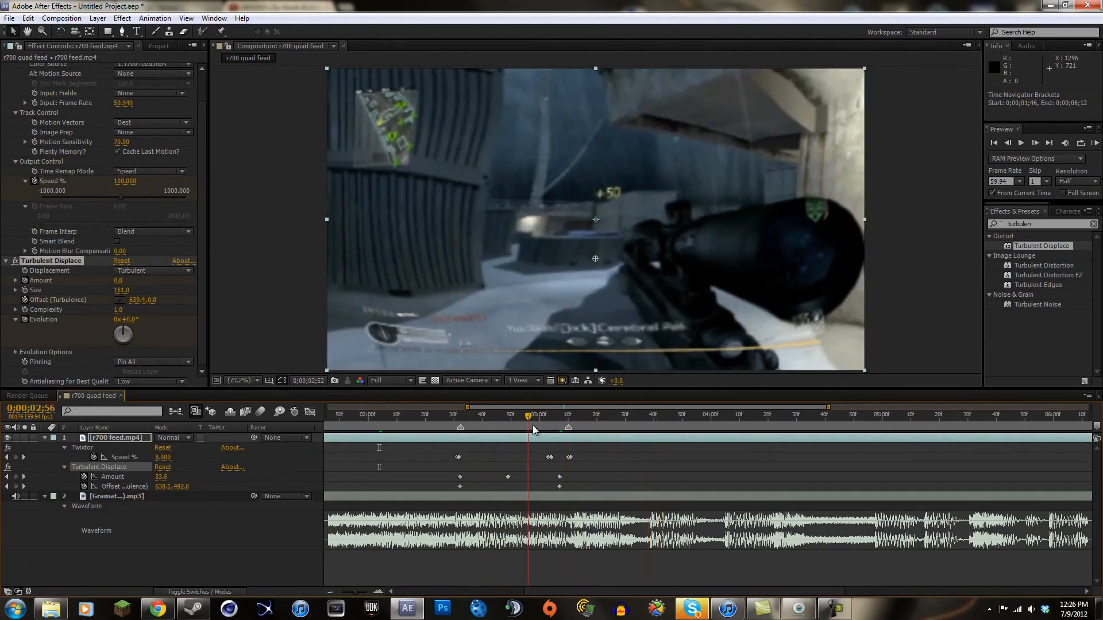
left_click(582, 417)
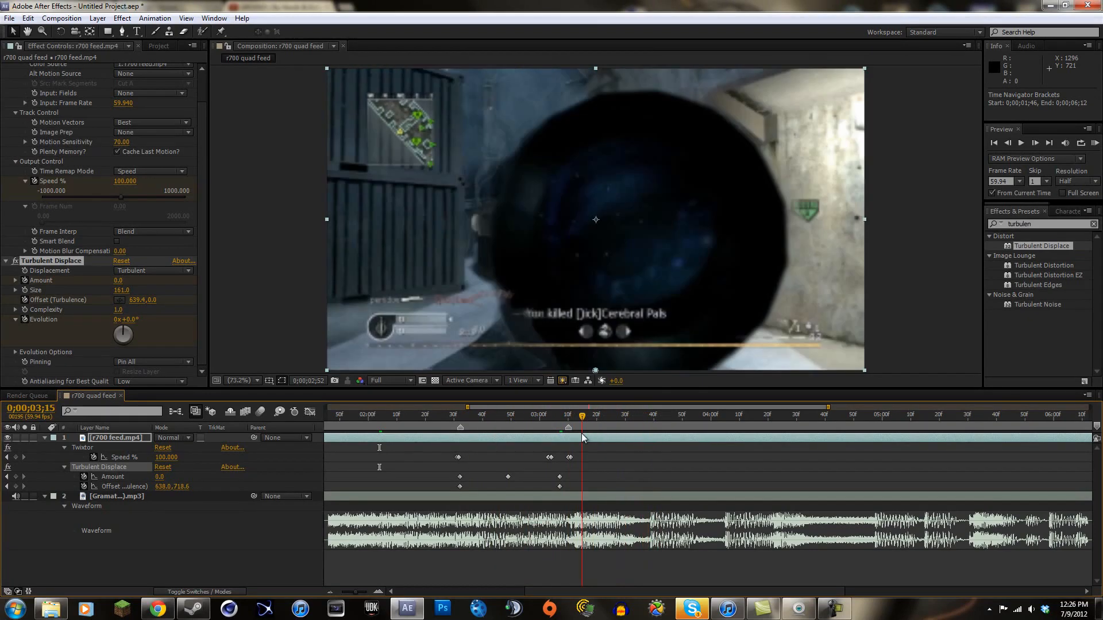
left_click(453, 414)
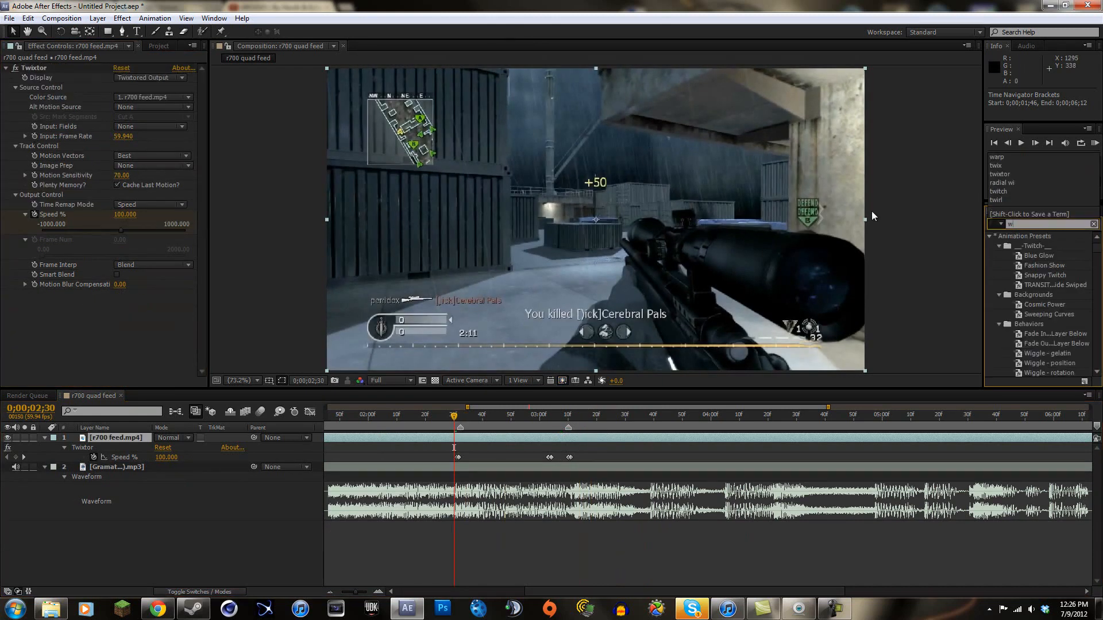
Apply the Warp effect in Arc style to the clip and start adjusting its Bend
type("warp")
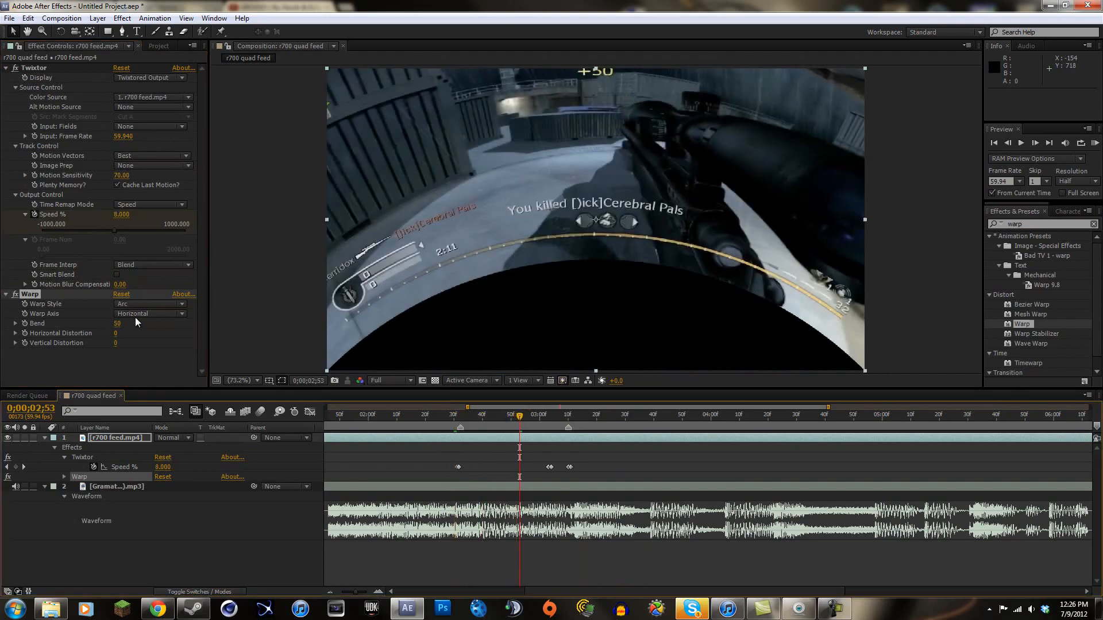
left_click(151, 304)
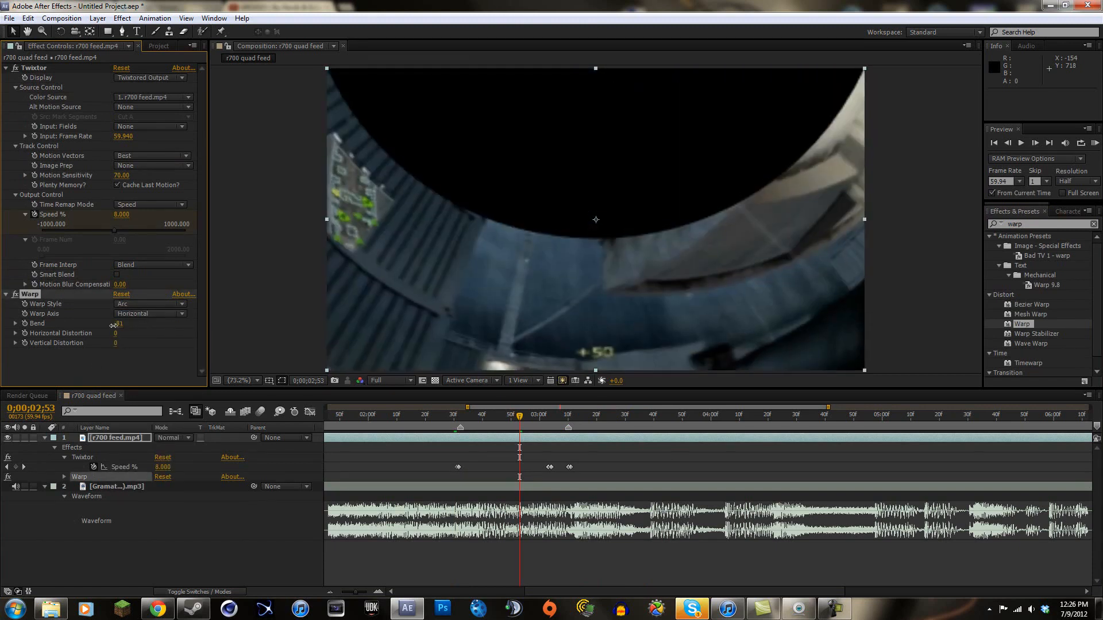
left_click(150, 303)
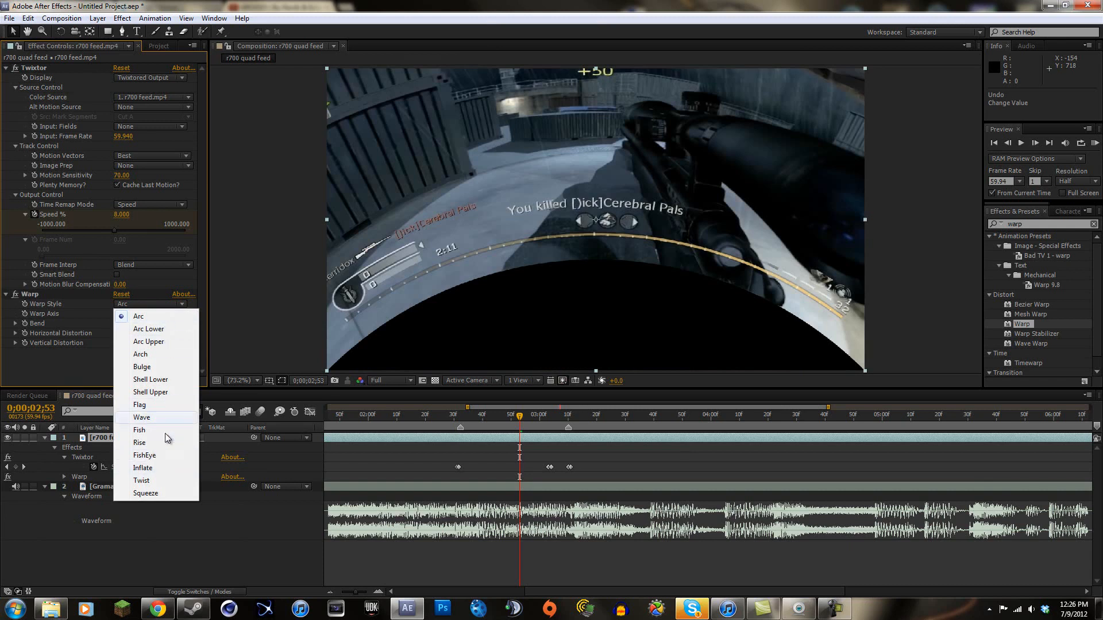
Cycle Warp through Arc Lower, Arc Upper, Bulge, Flag, Wave, FishEye, Inflate, Twist, then remove it
left_click(148, 329)
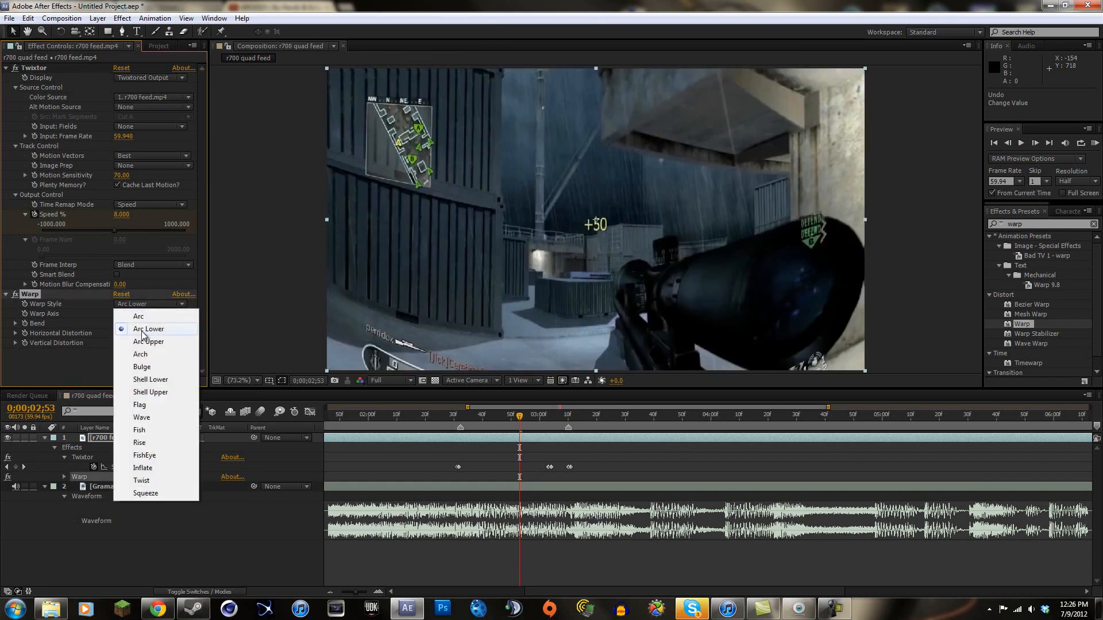
left_click(148, 341)
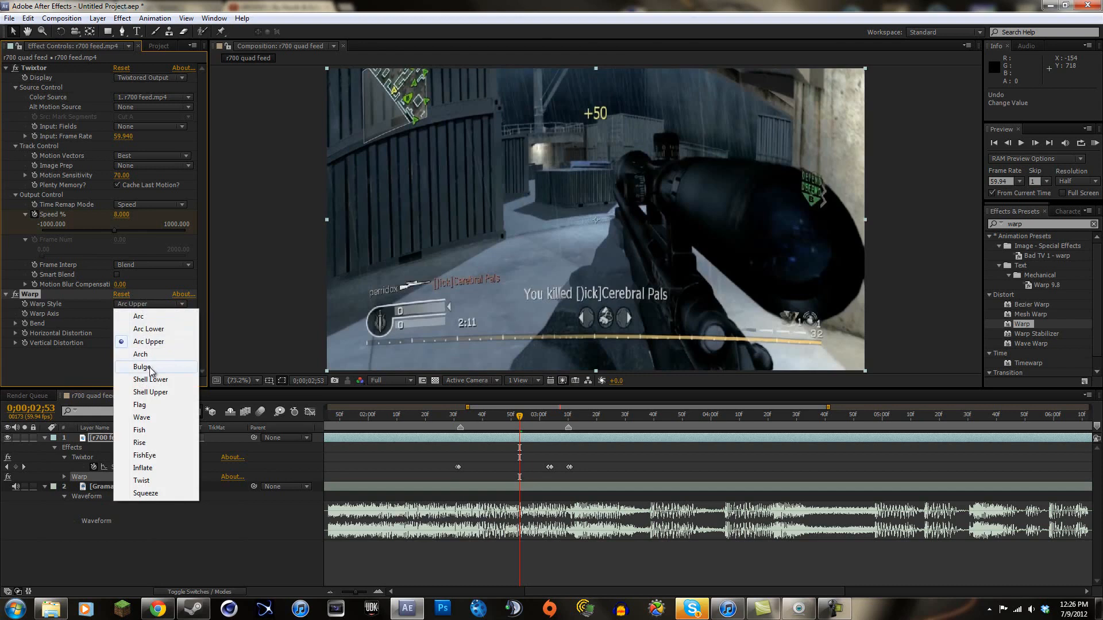
left_click(142, 367)
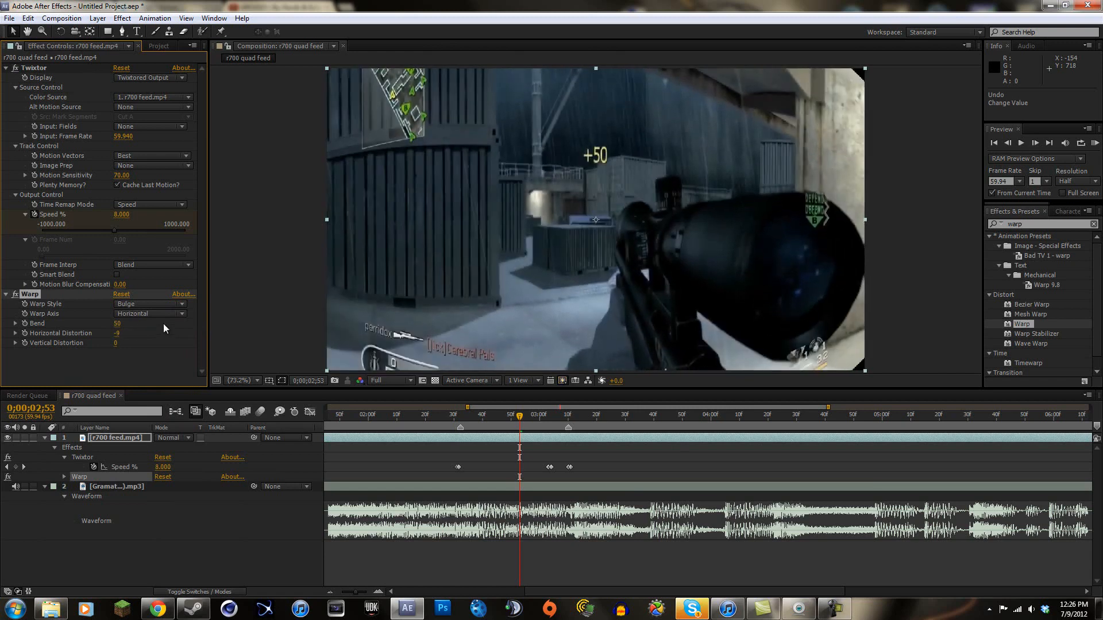
left_click(150, 304)
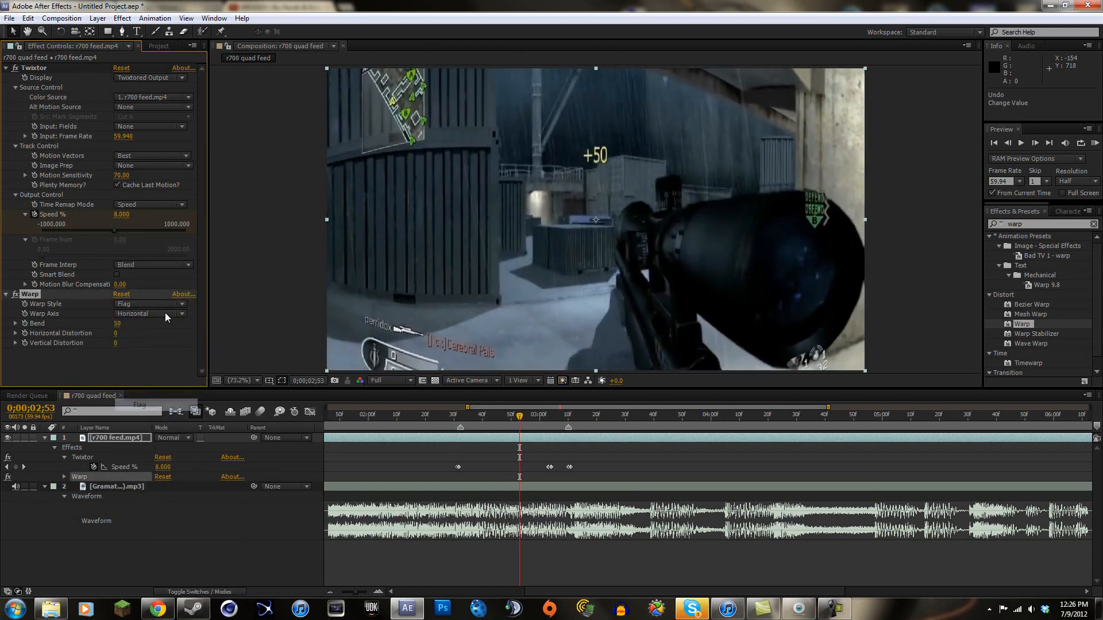
left_click(149, 303)
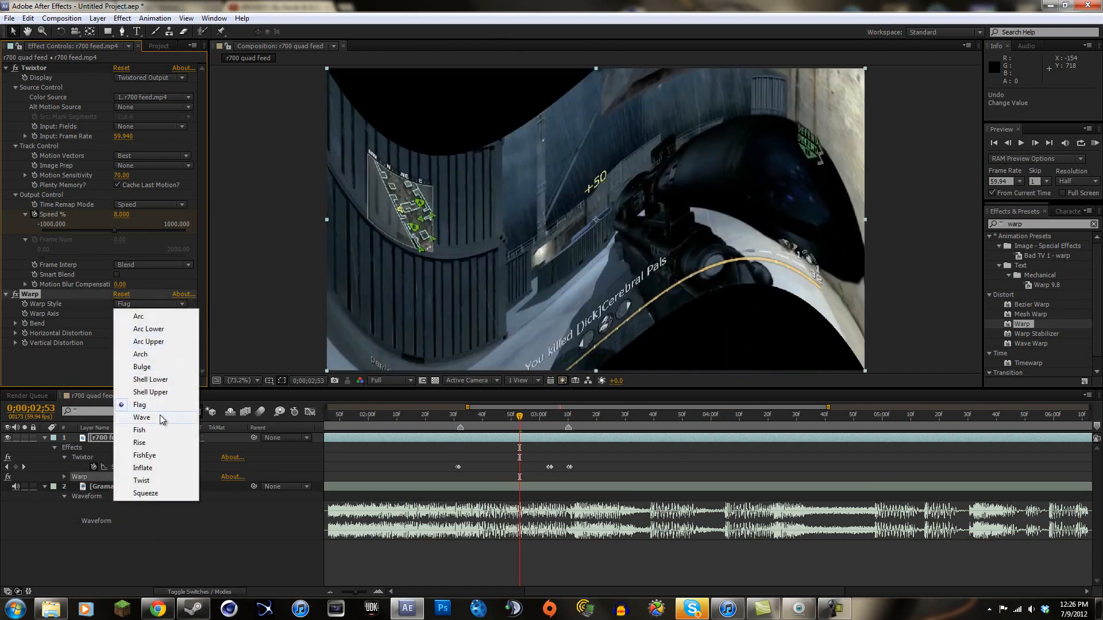
left_click(141, 417)
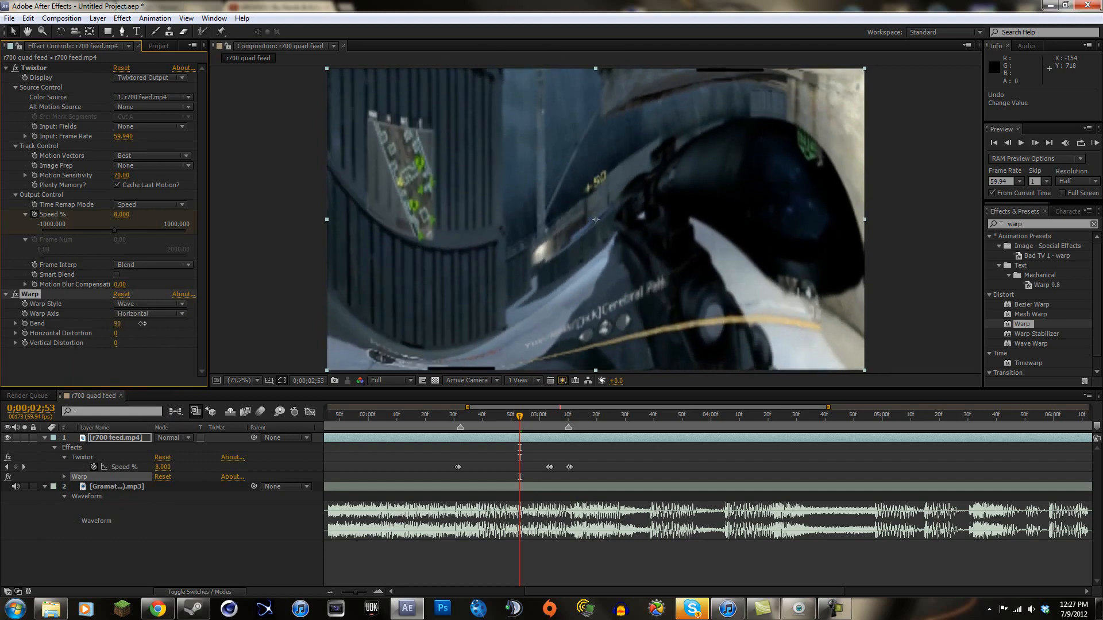
left_click(150, 304)
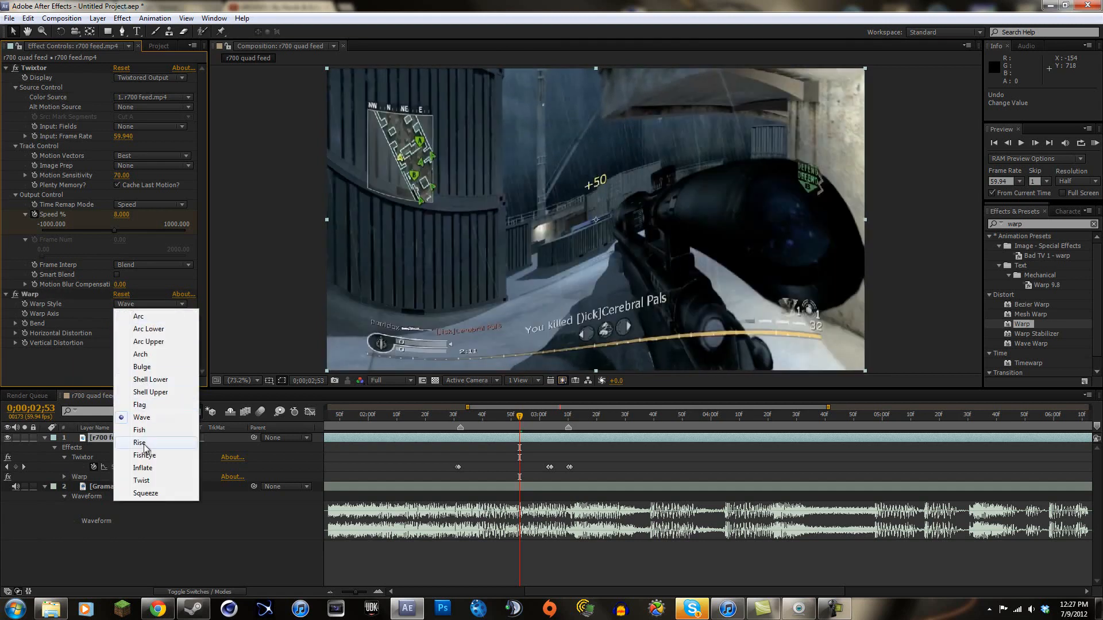
left_click(144, 455)
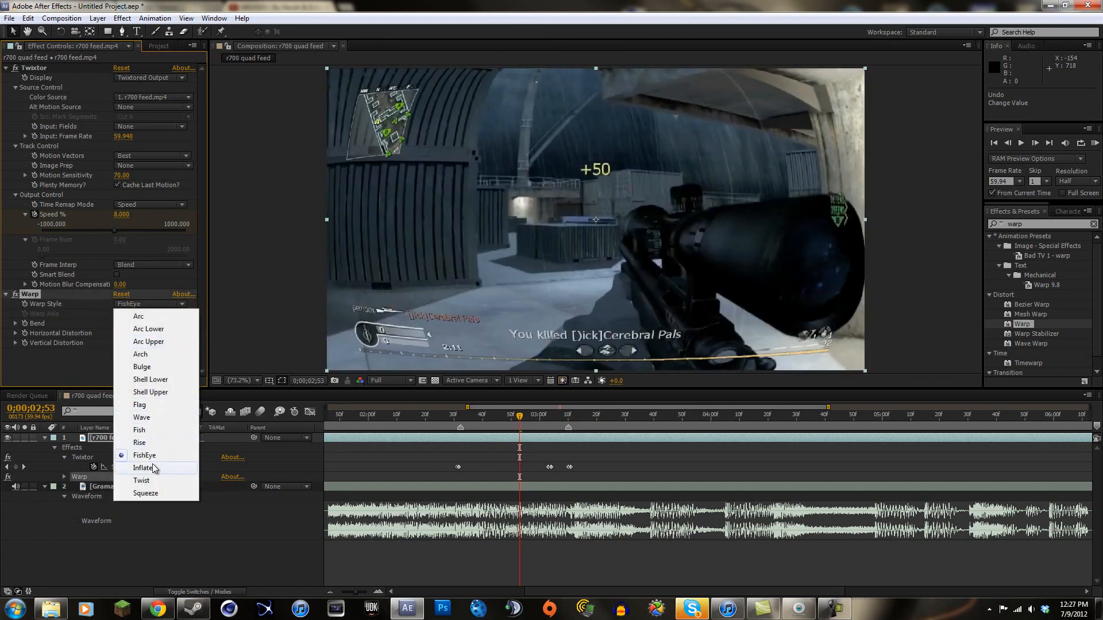
left_click(144, 468)
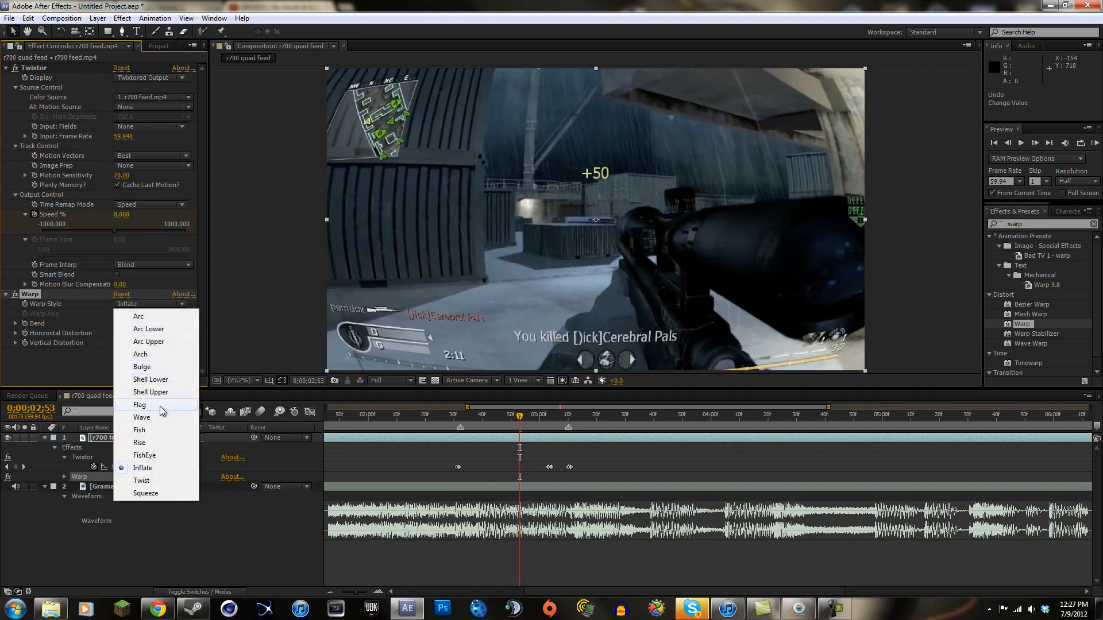
left_click(141, 481)
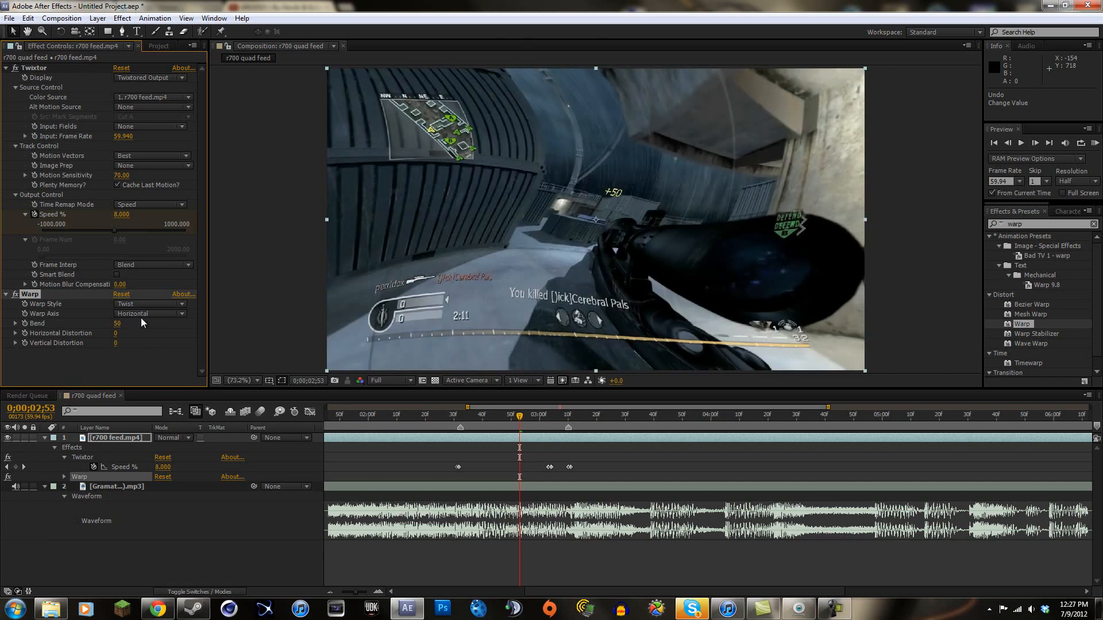
left_click(149, 303)
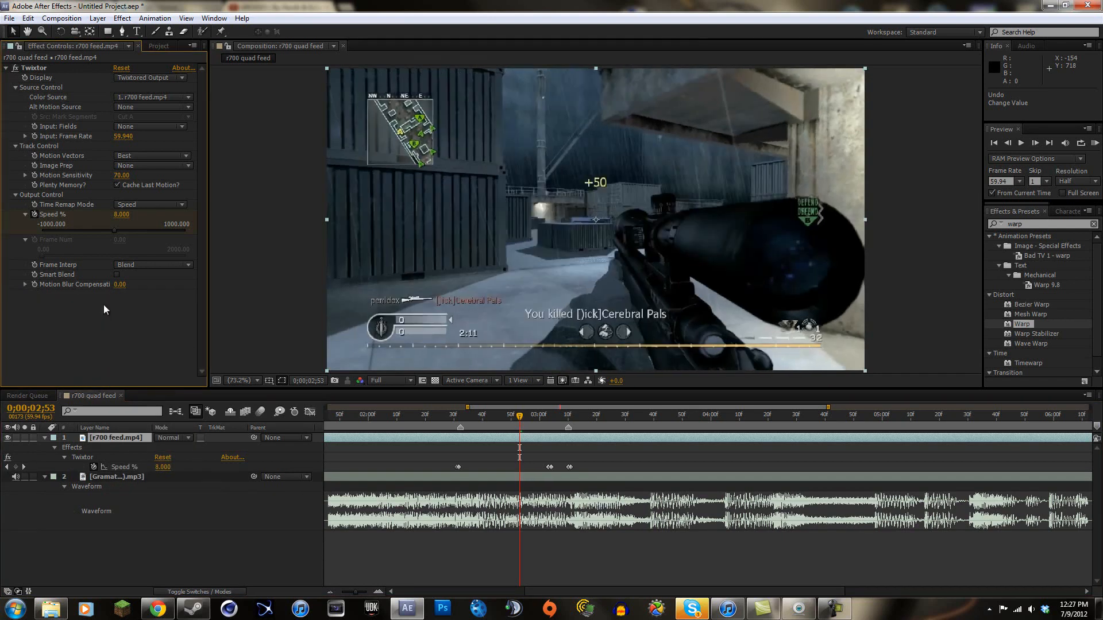
Remove the Warp effect and preview the Twixtor-only slowed section around 2;48
left_click(516, 416)
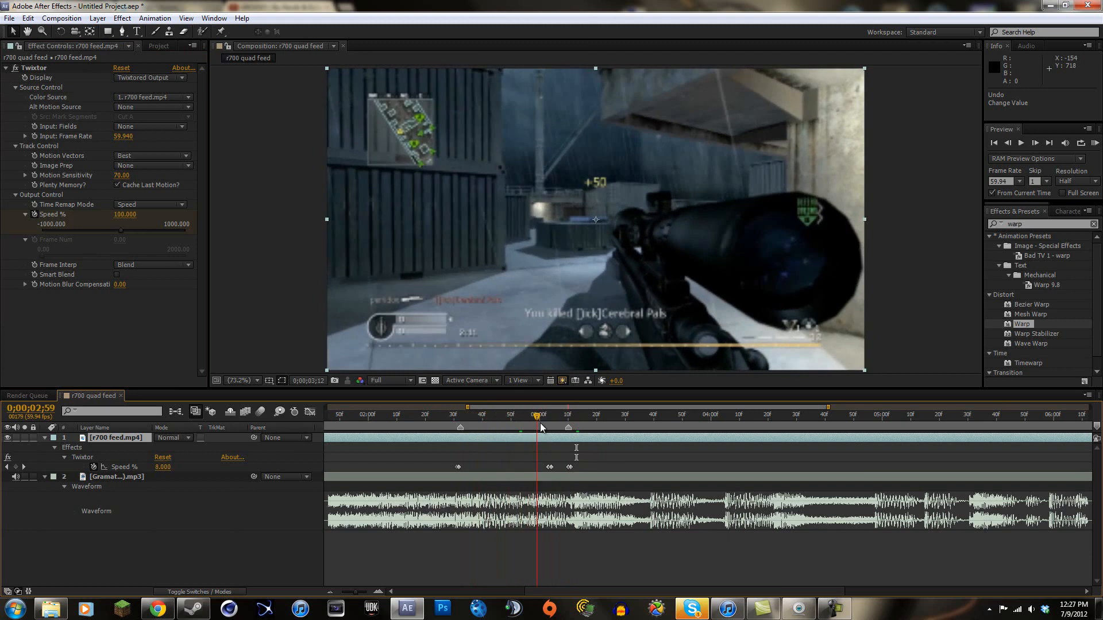
left_click(505, 414)
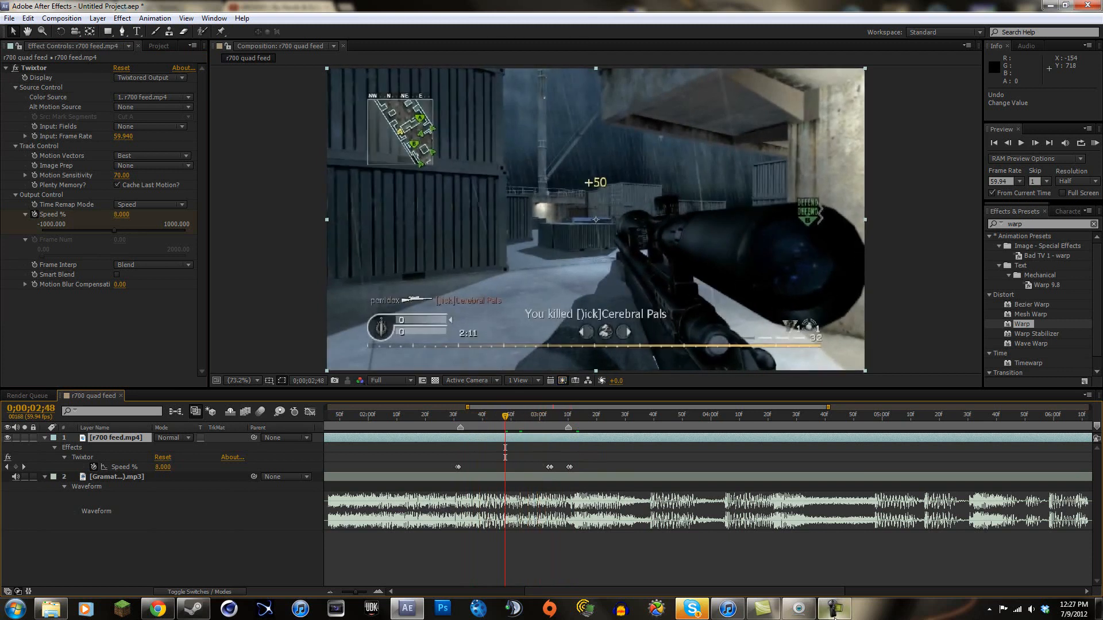